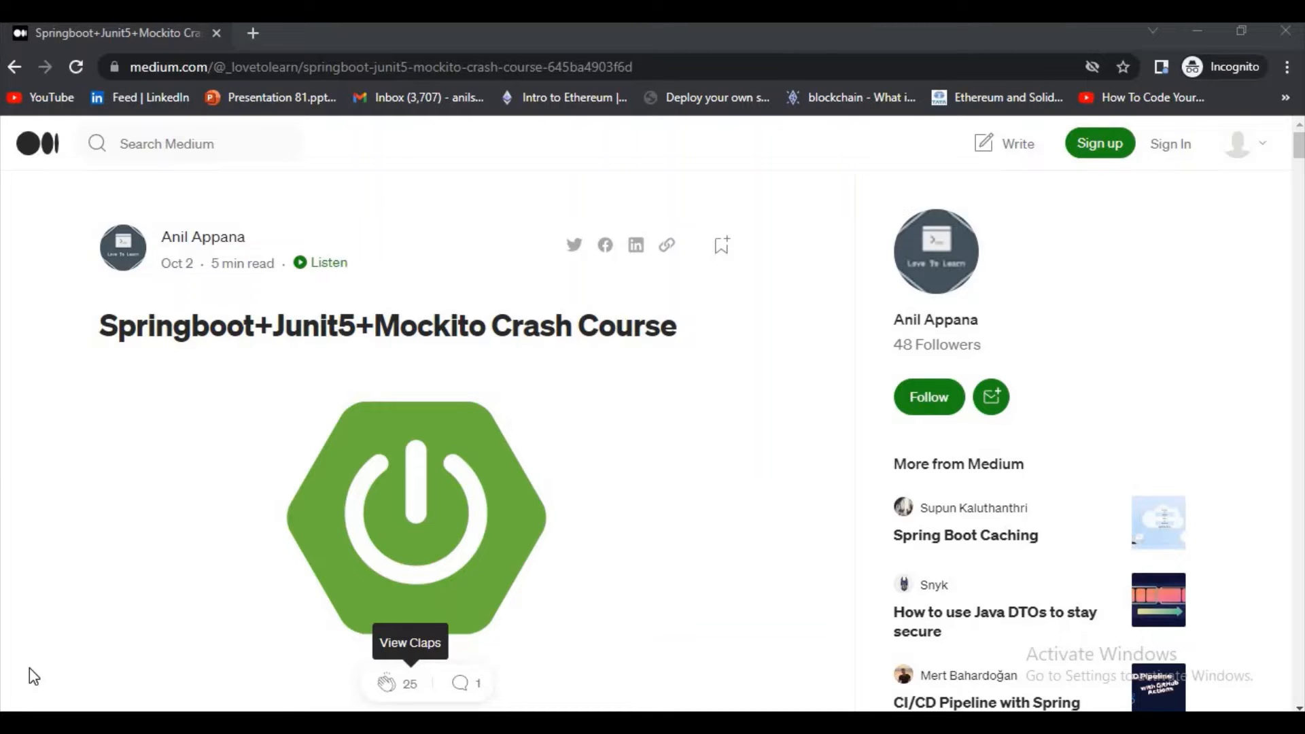
mouse_move(621, 684)
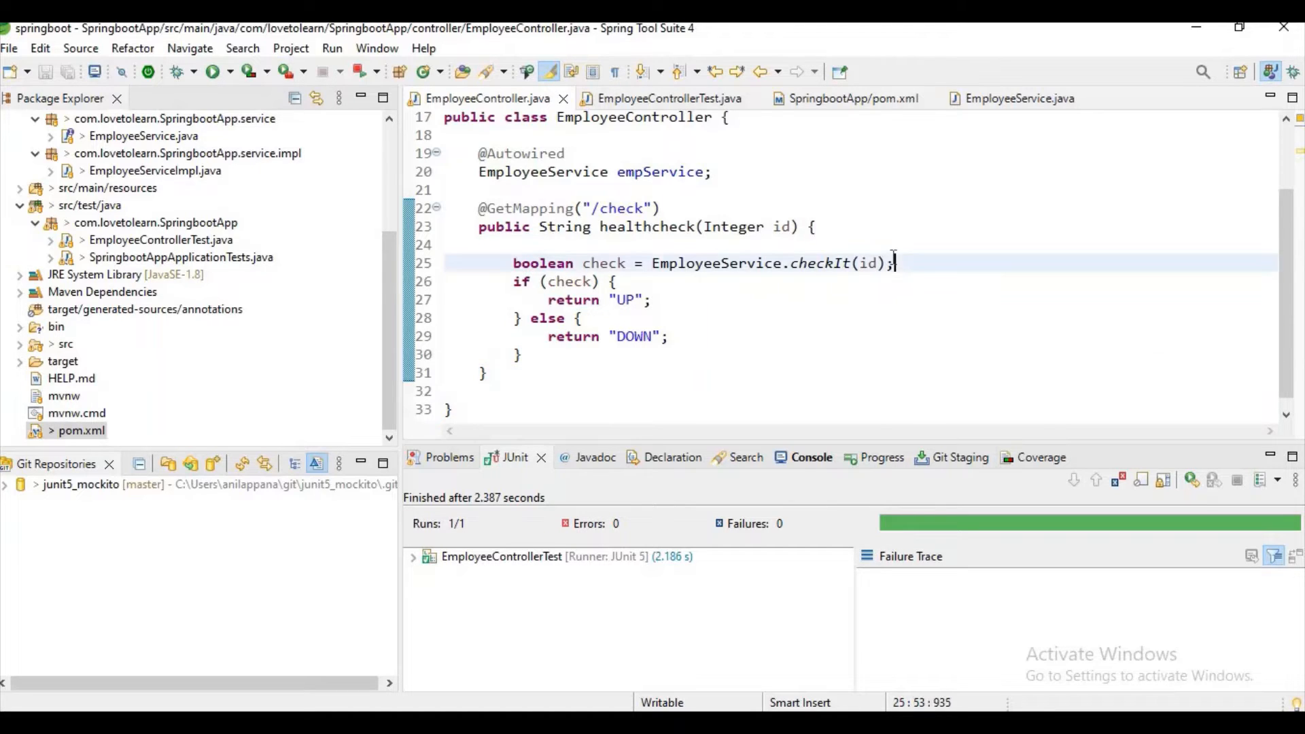
mouse_move(666, 98)
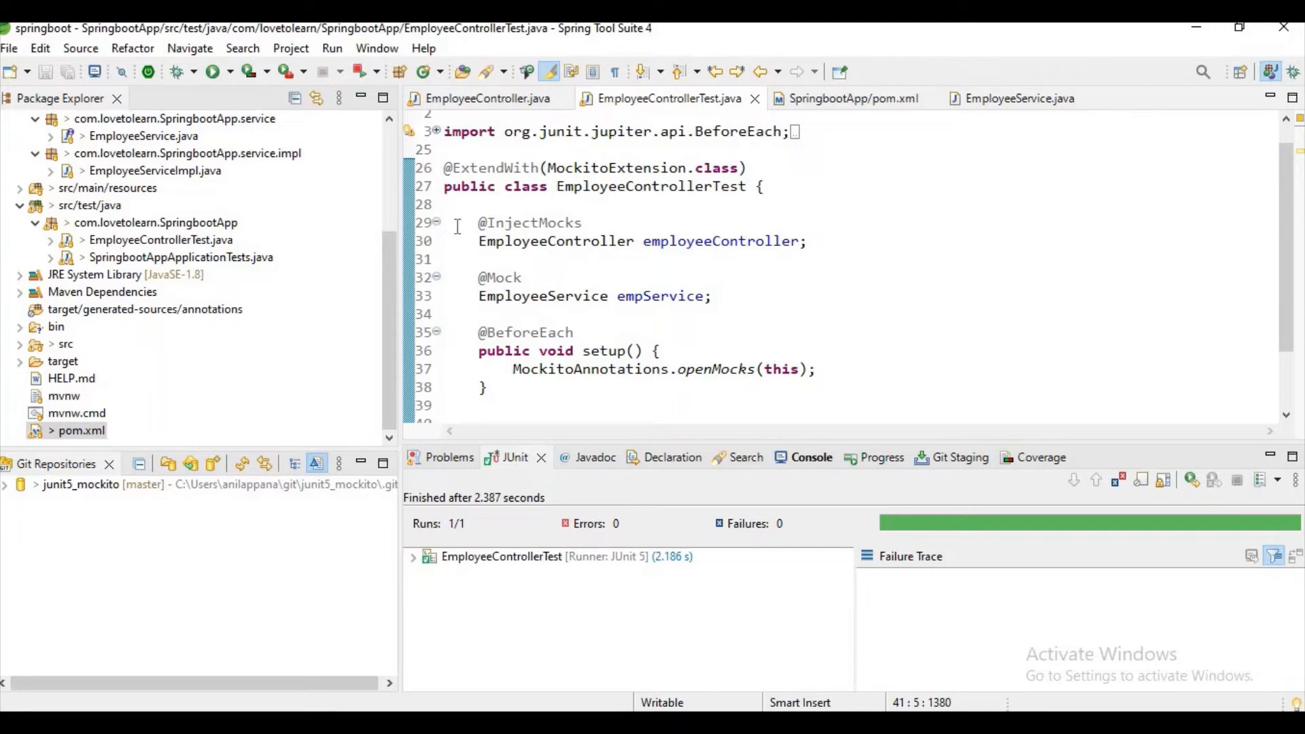
Review EmployeeService's static checkIt method, which returns true only when id equals 1
left_click_drag(479, 222, 807, 242)
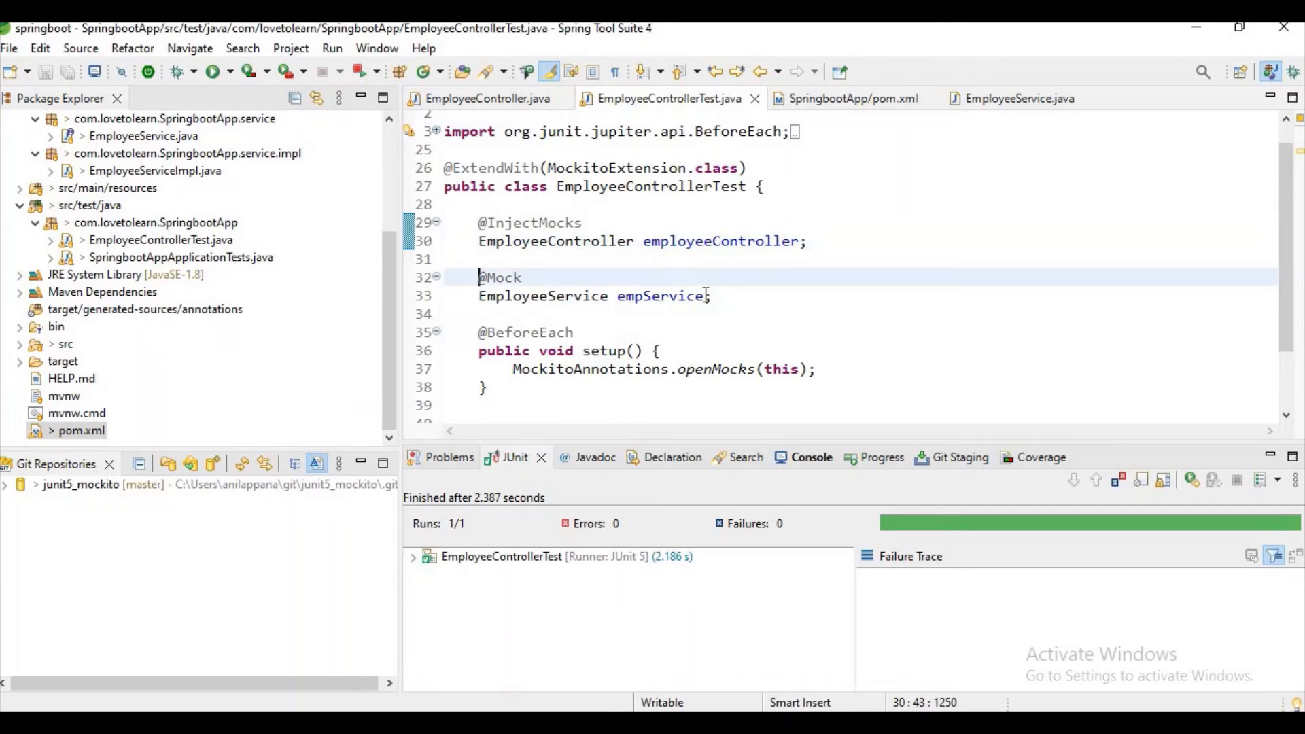
left_click(709, 295)
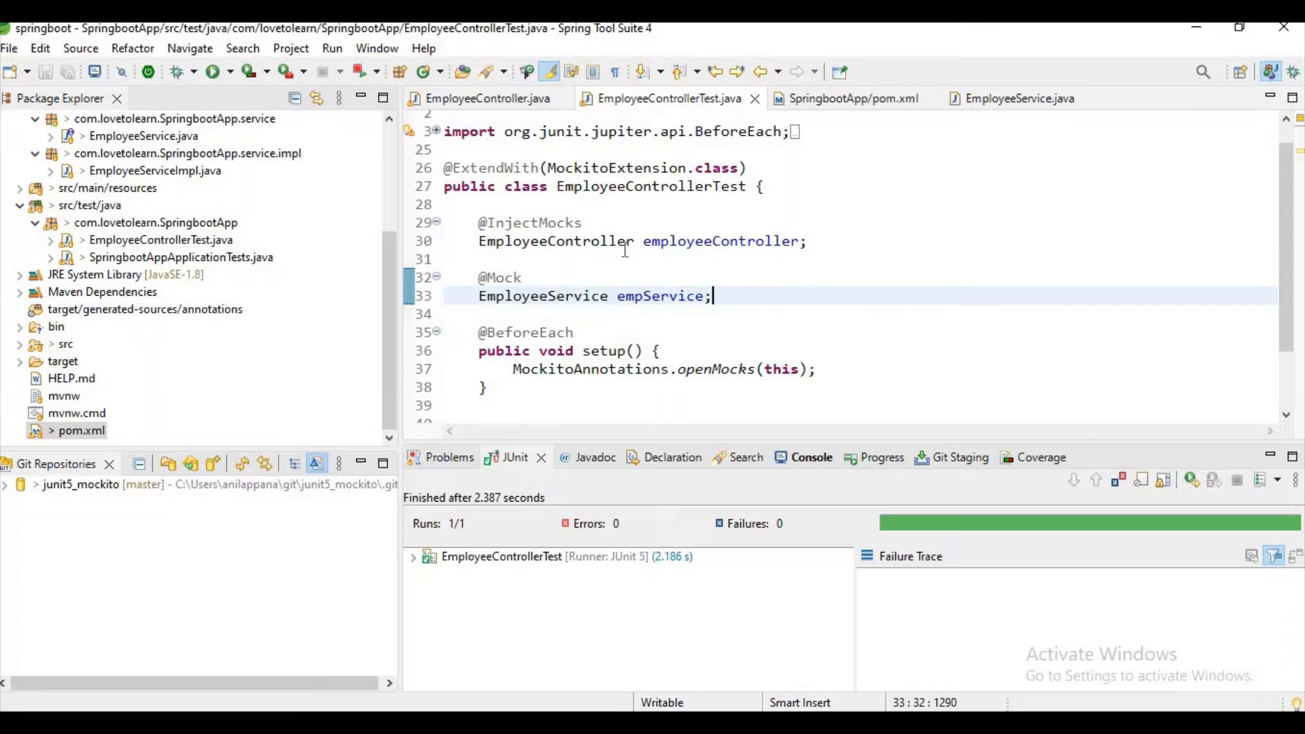
left_click(485, 98)
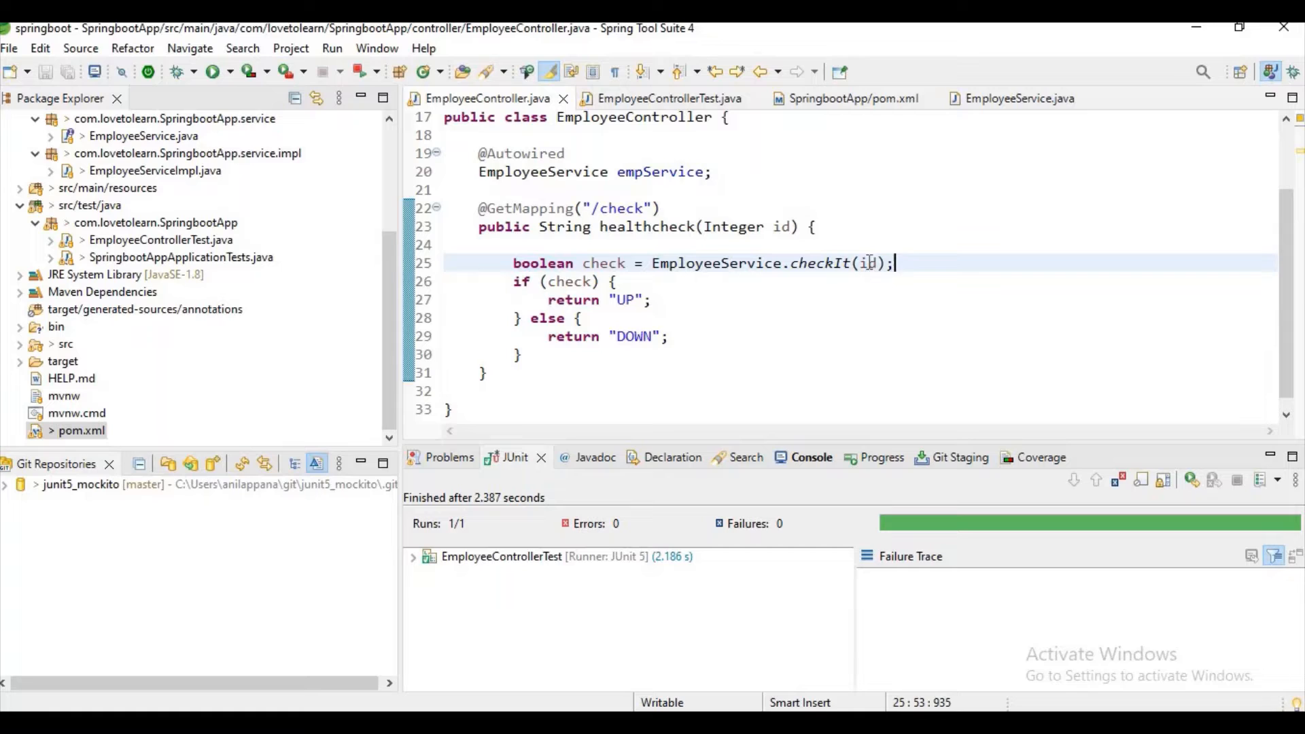
left_click(1019, 98)
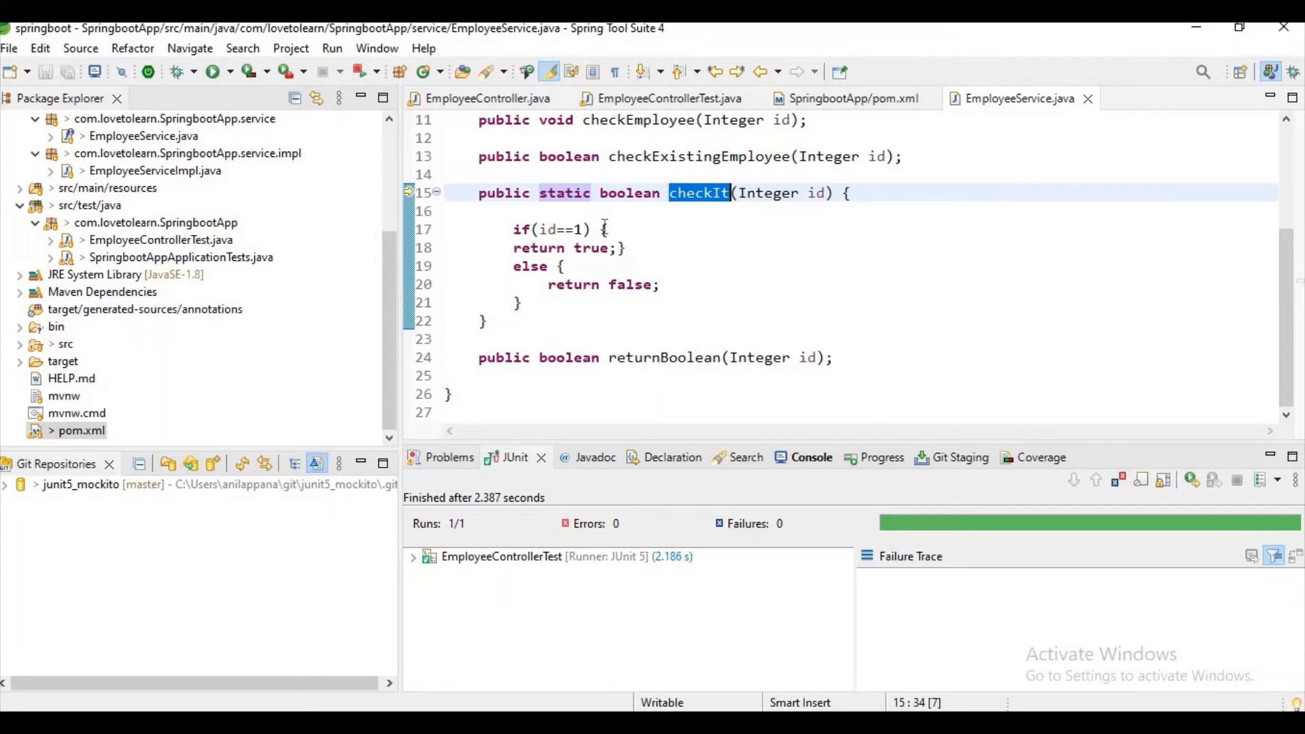
Return to EmployeeController, then bring up EmployeeControllerTest with its mock fields
left_click(487, 98)
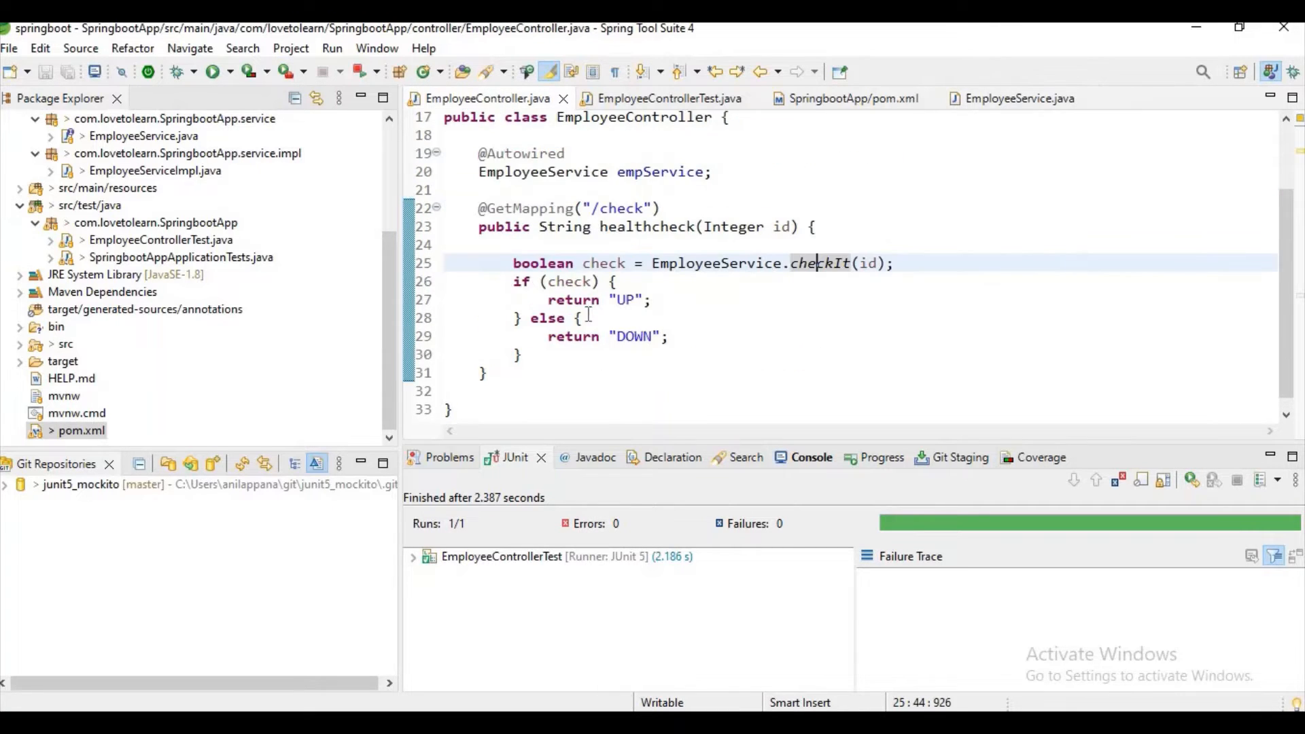
mouse_move(570, 280)
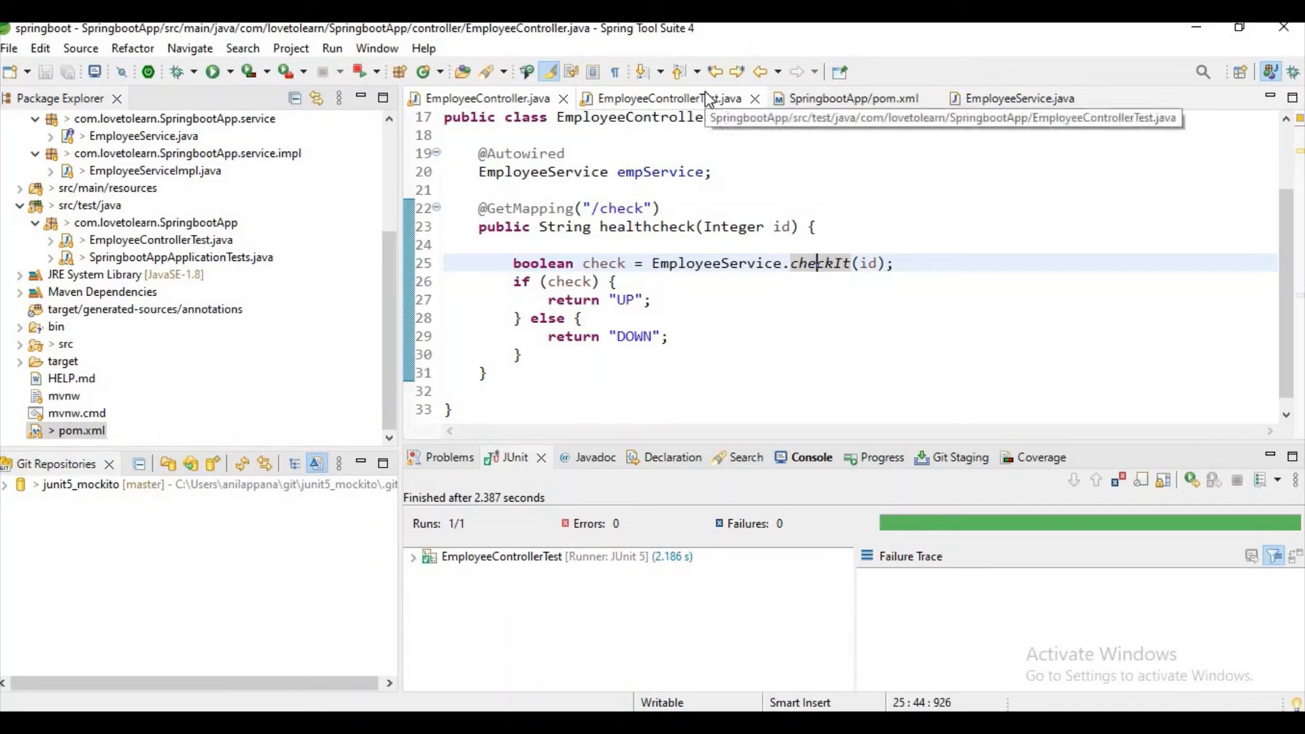
left_click(658, 98)
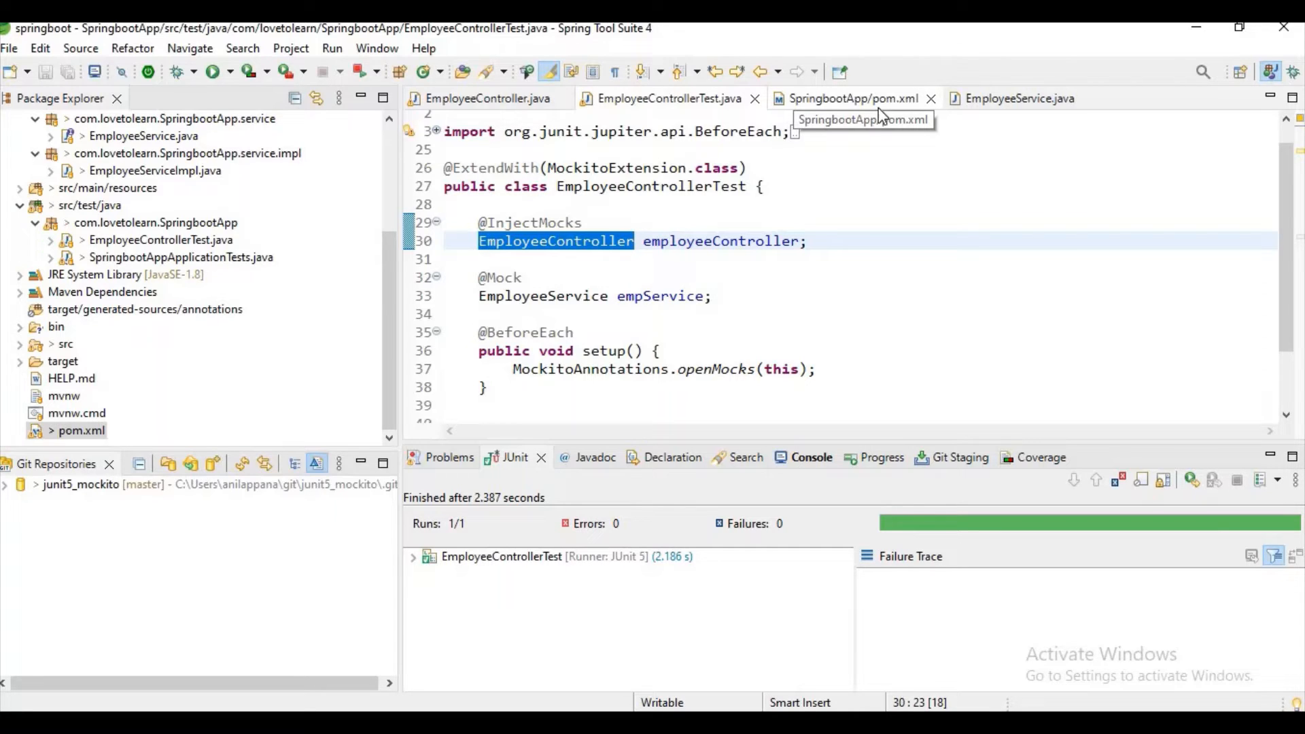
mouse_move(881, 114)
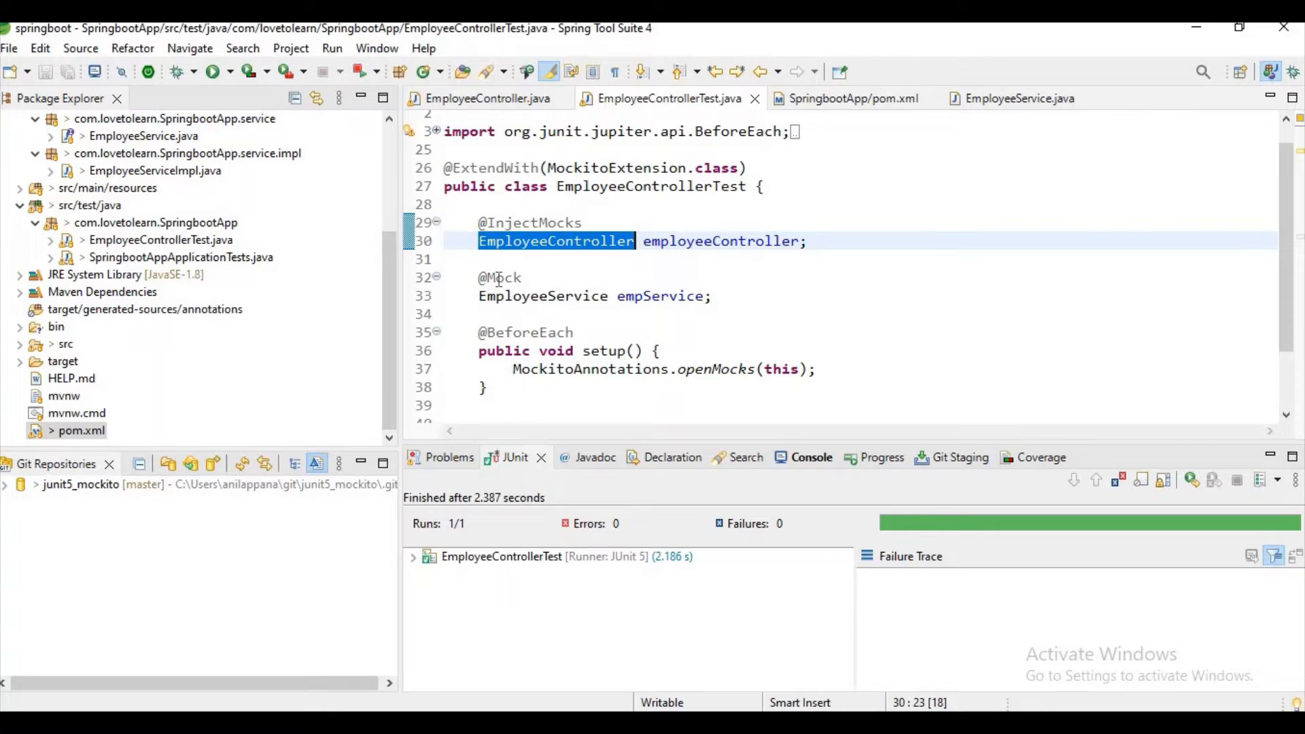
left_click(499, 278)
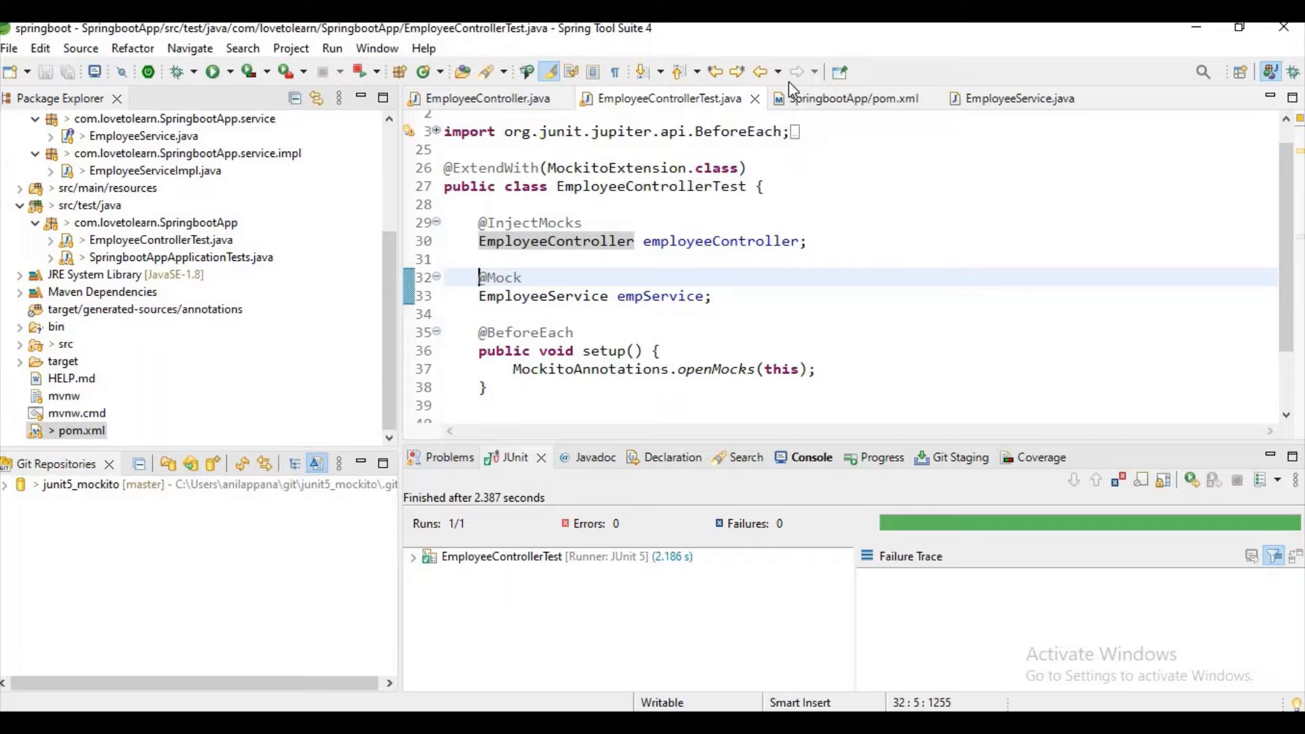
left_click(854, 98)
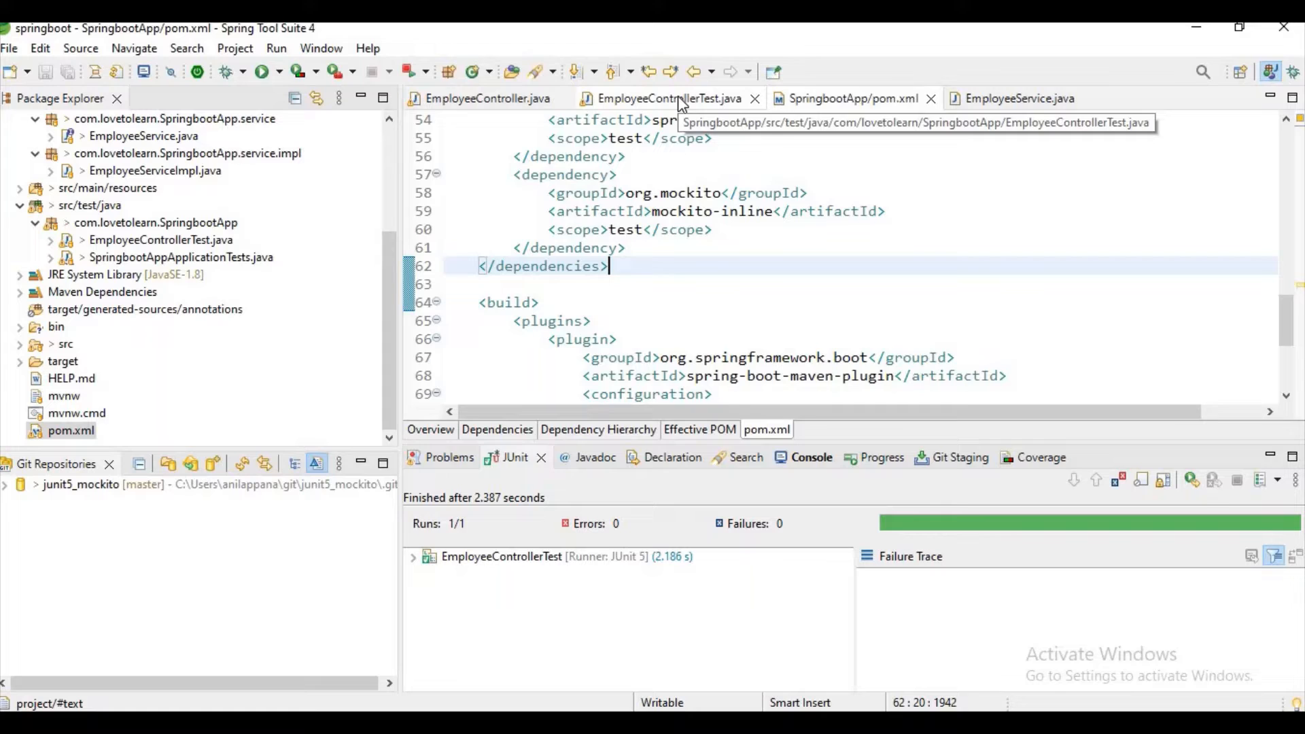
left_click(666, 98)
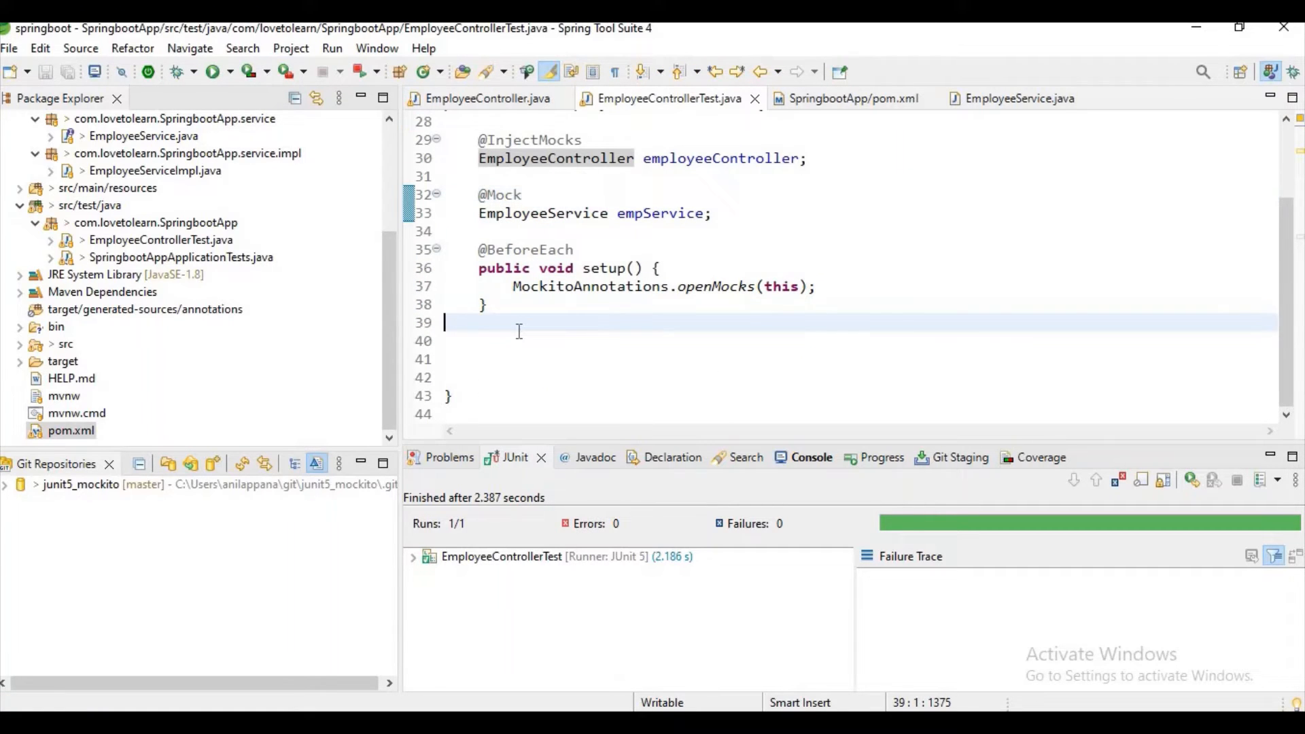
type("@T")
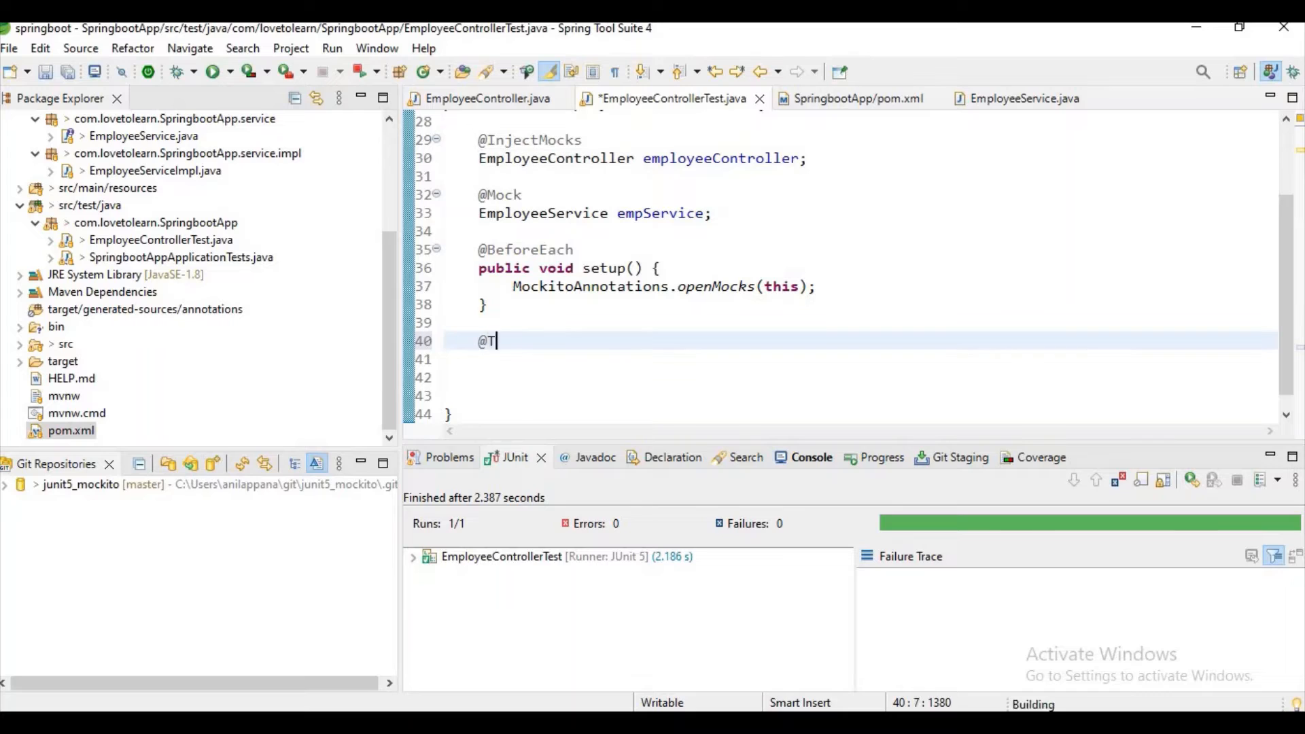
type("est")
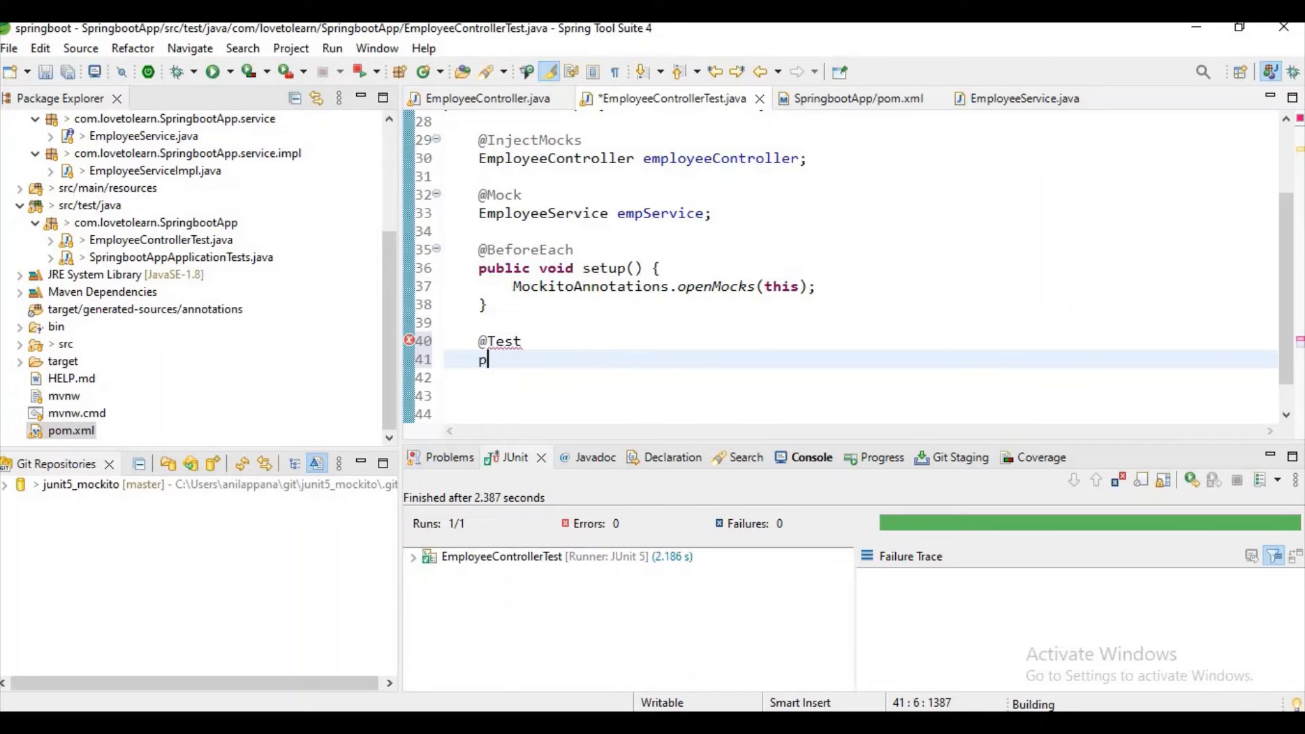
type("ublic void test")
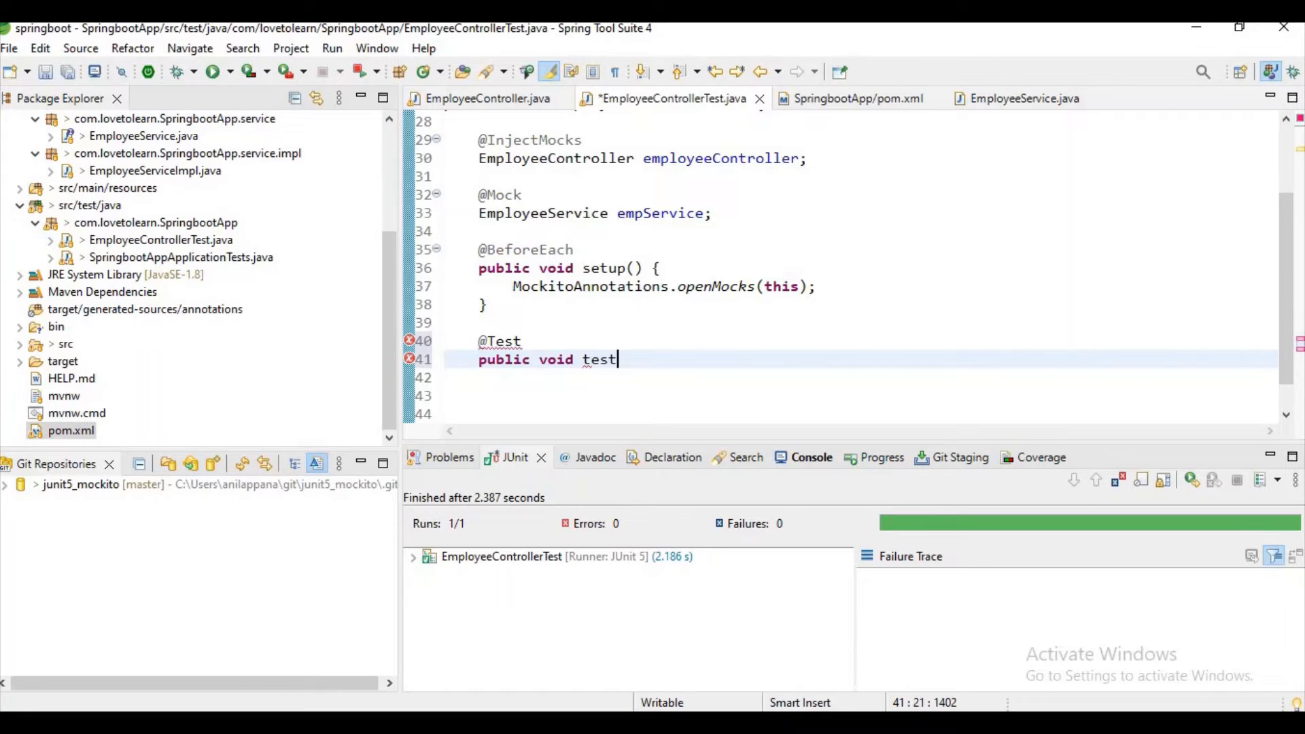
type("() {")
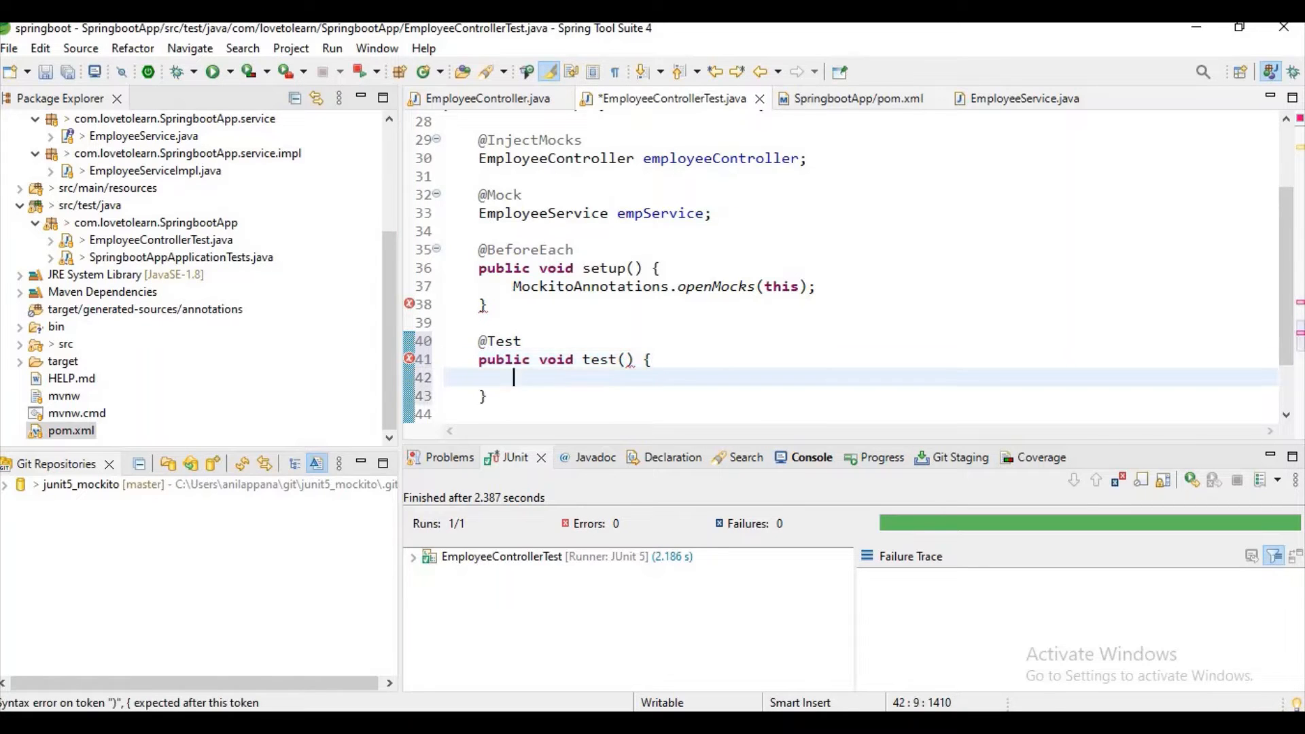
type("Moc")
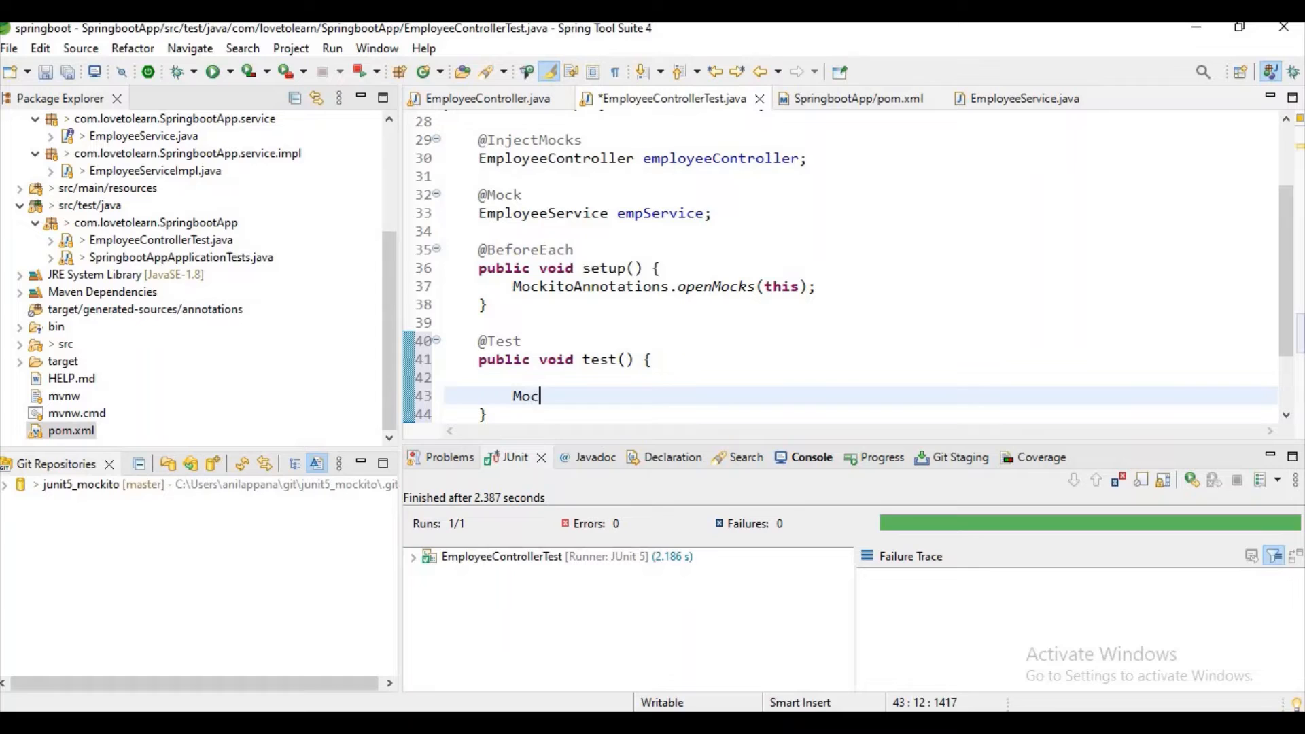
Open try(MockedStatic<EmployeeService> util = Mockito.mockStatic(EmployeeService.class)){ block
type("try")
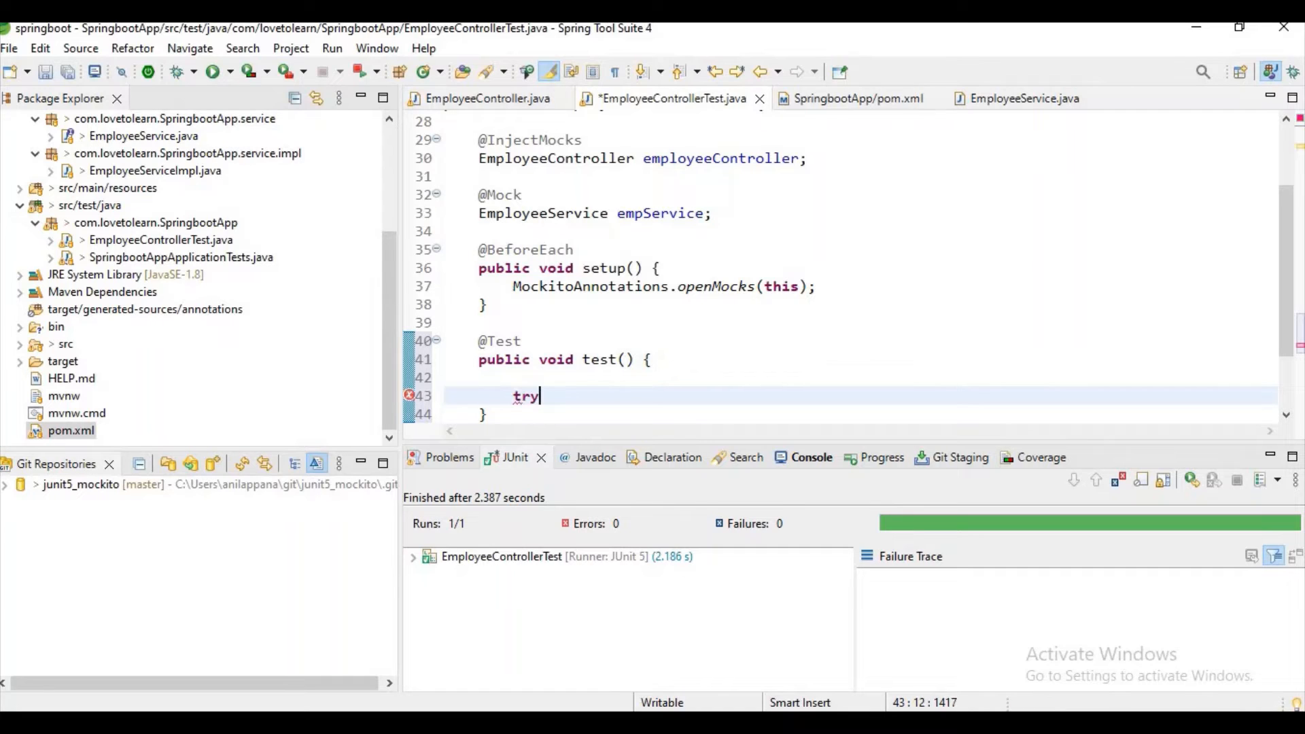
type("(MockedStatic<T>")
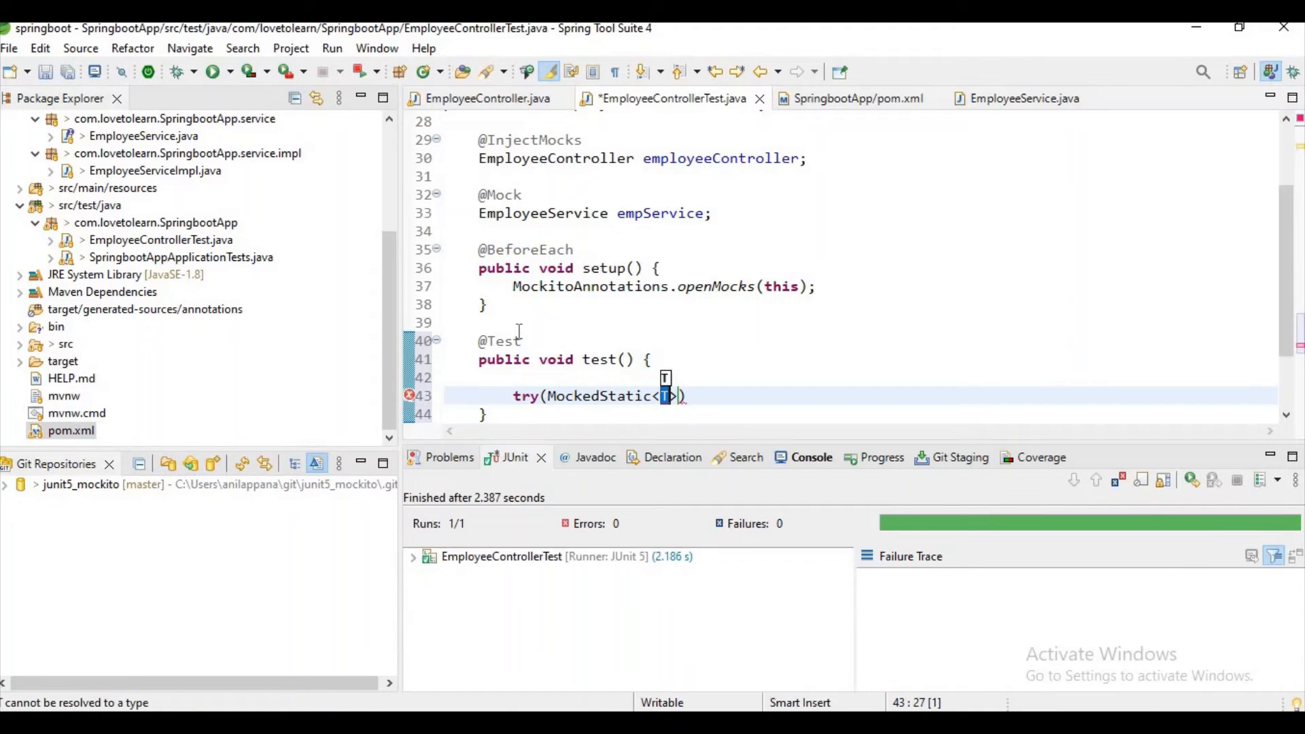
type("Emplo")
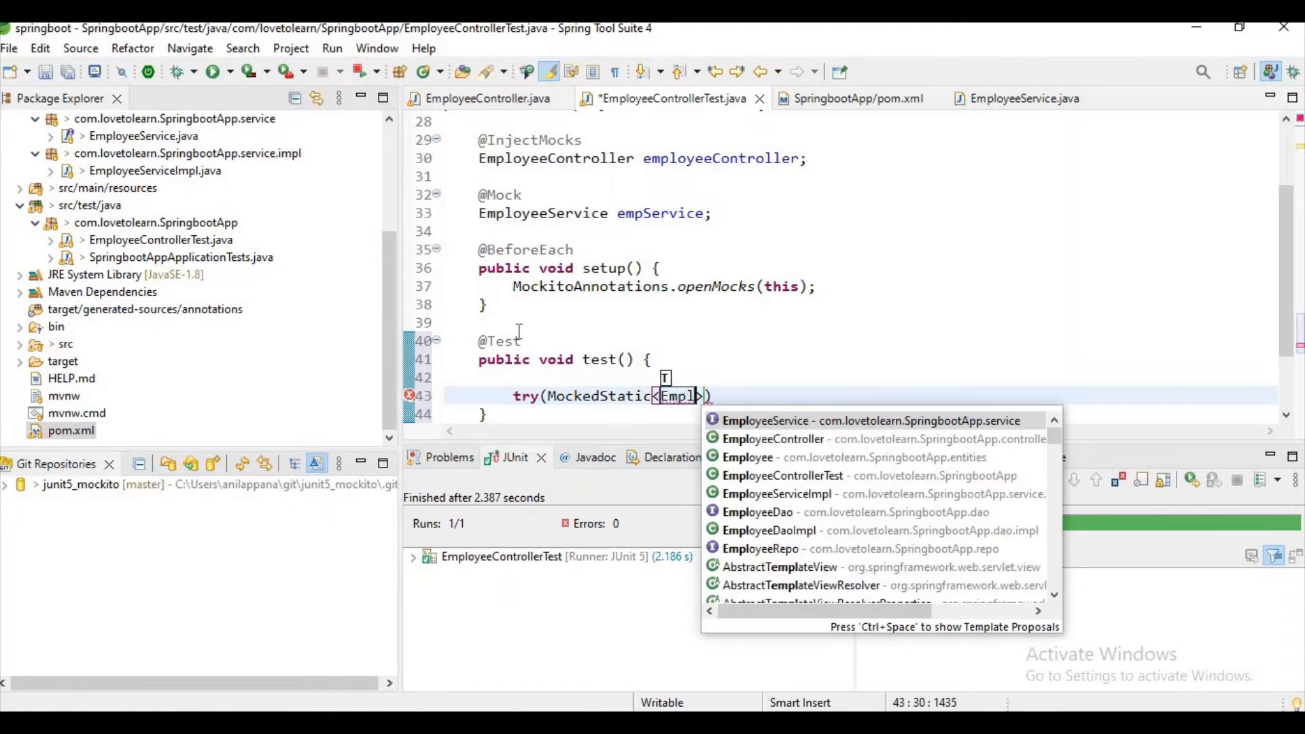
left_click(764, 421)
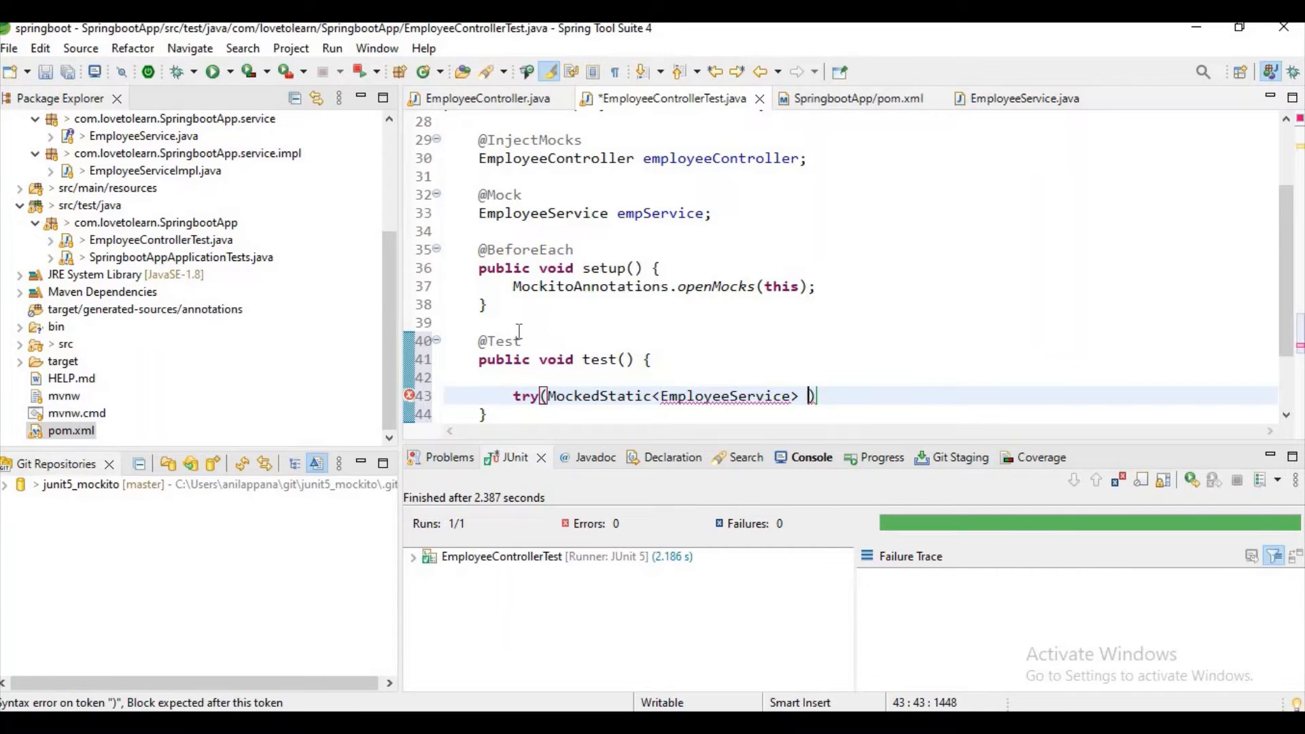
type("util")
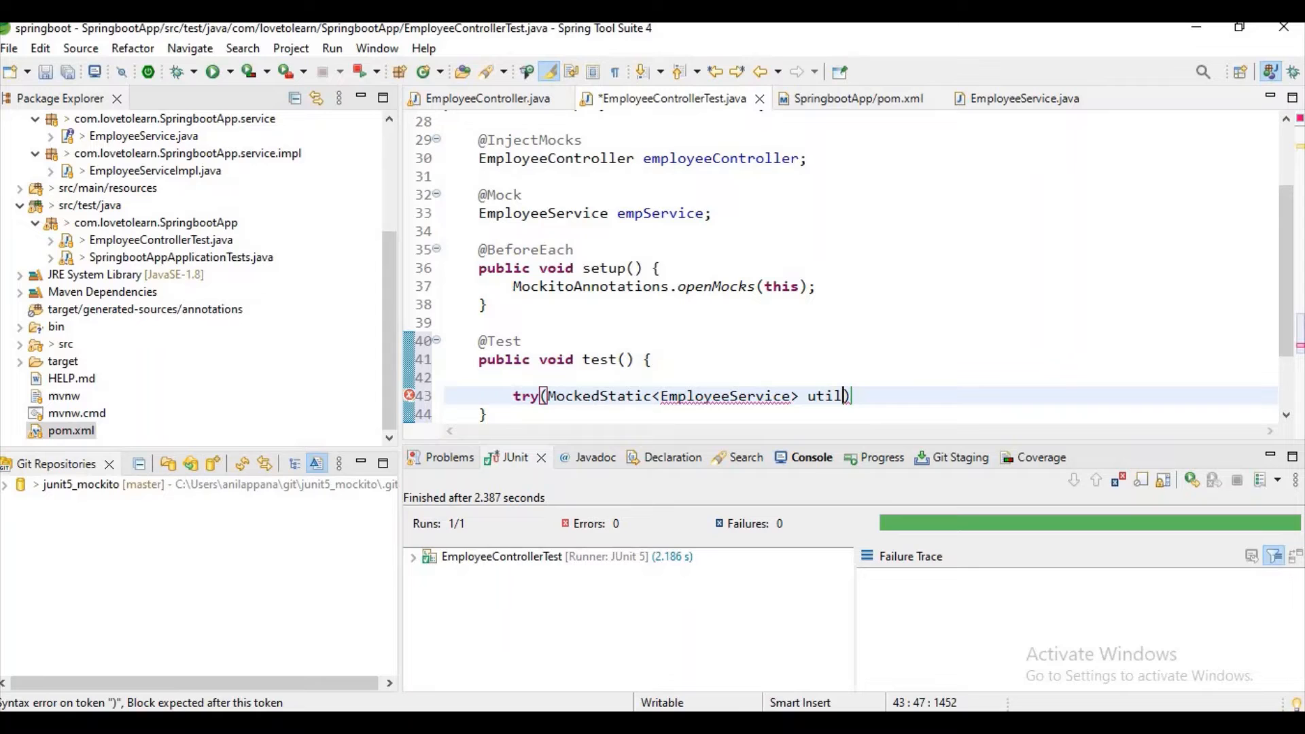
type("=")
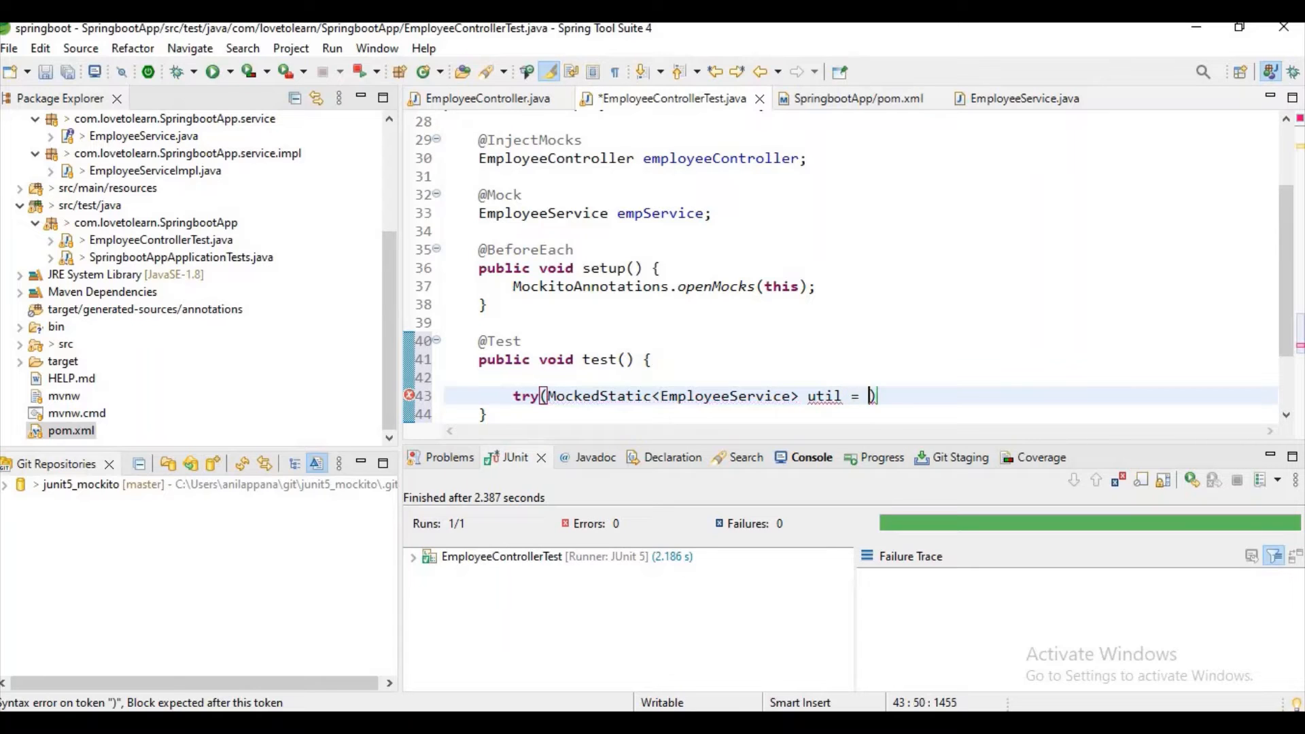
type("Mockito.mo")
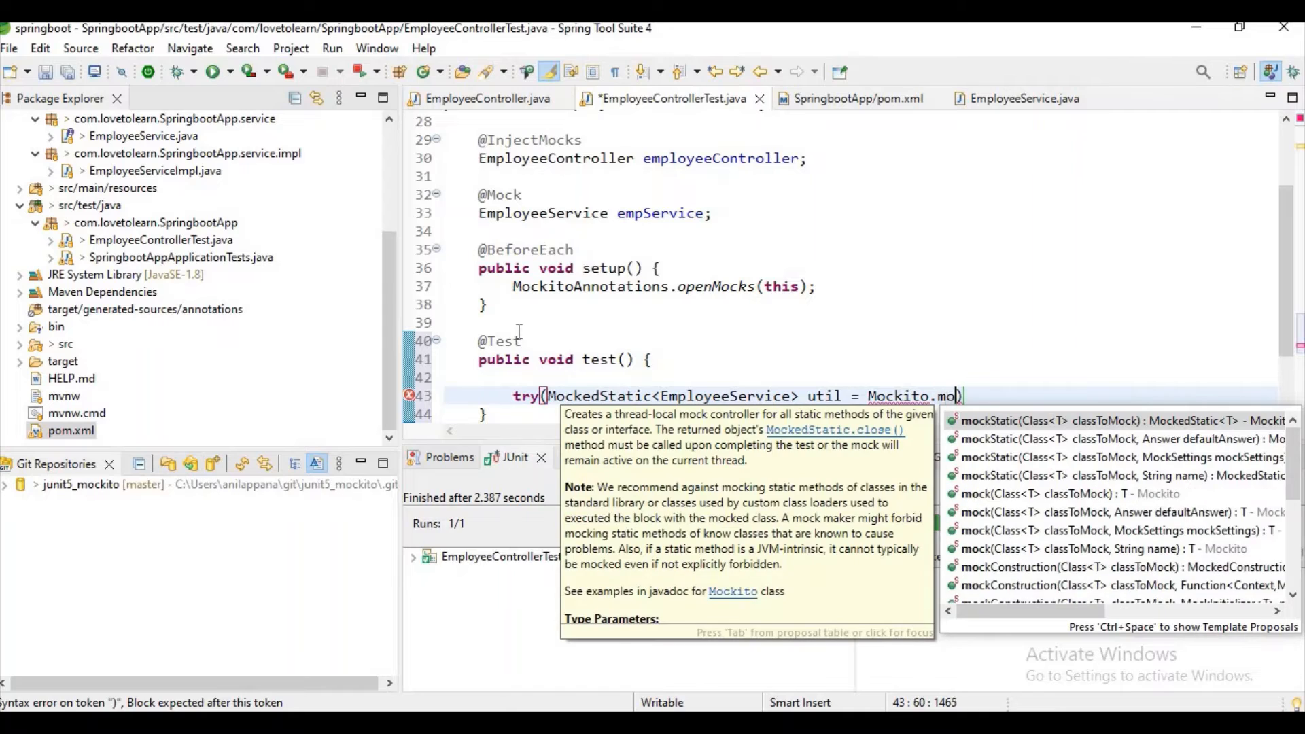
type("cked")
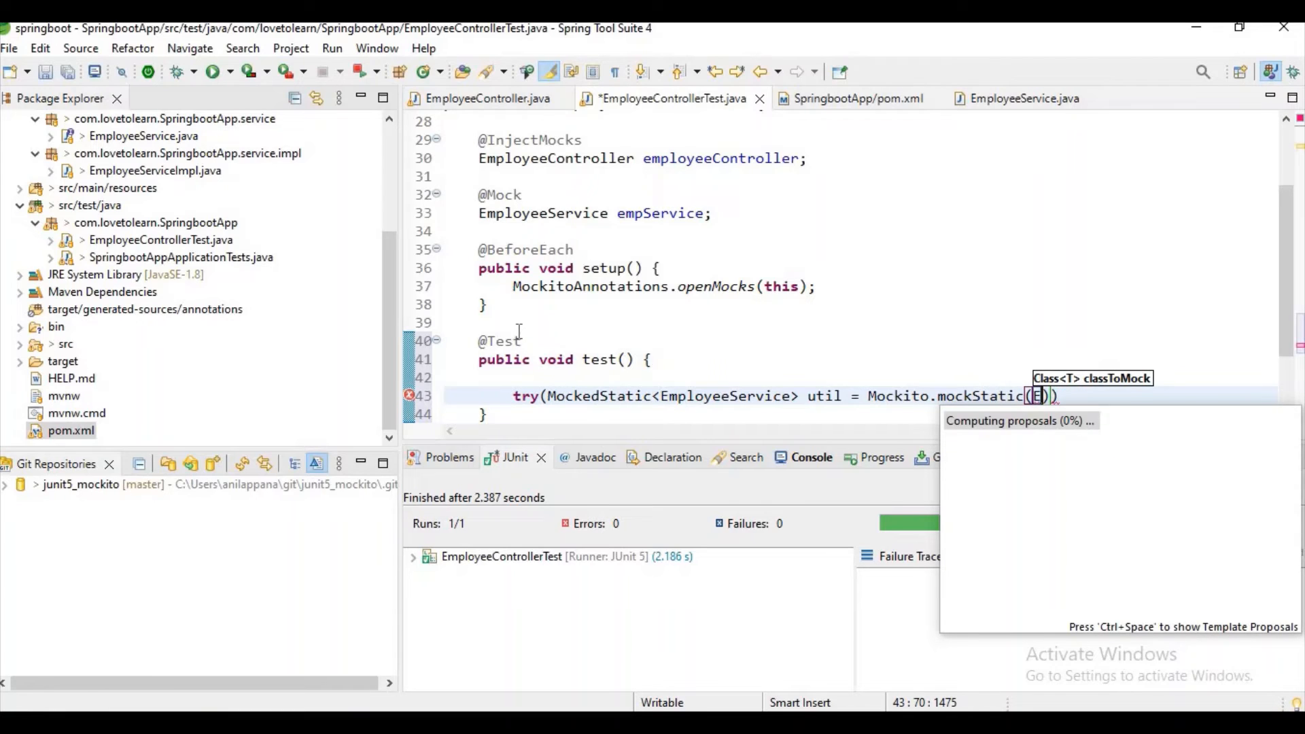
type("EmployeeService.class")
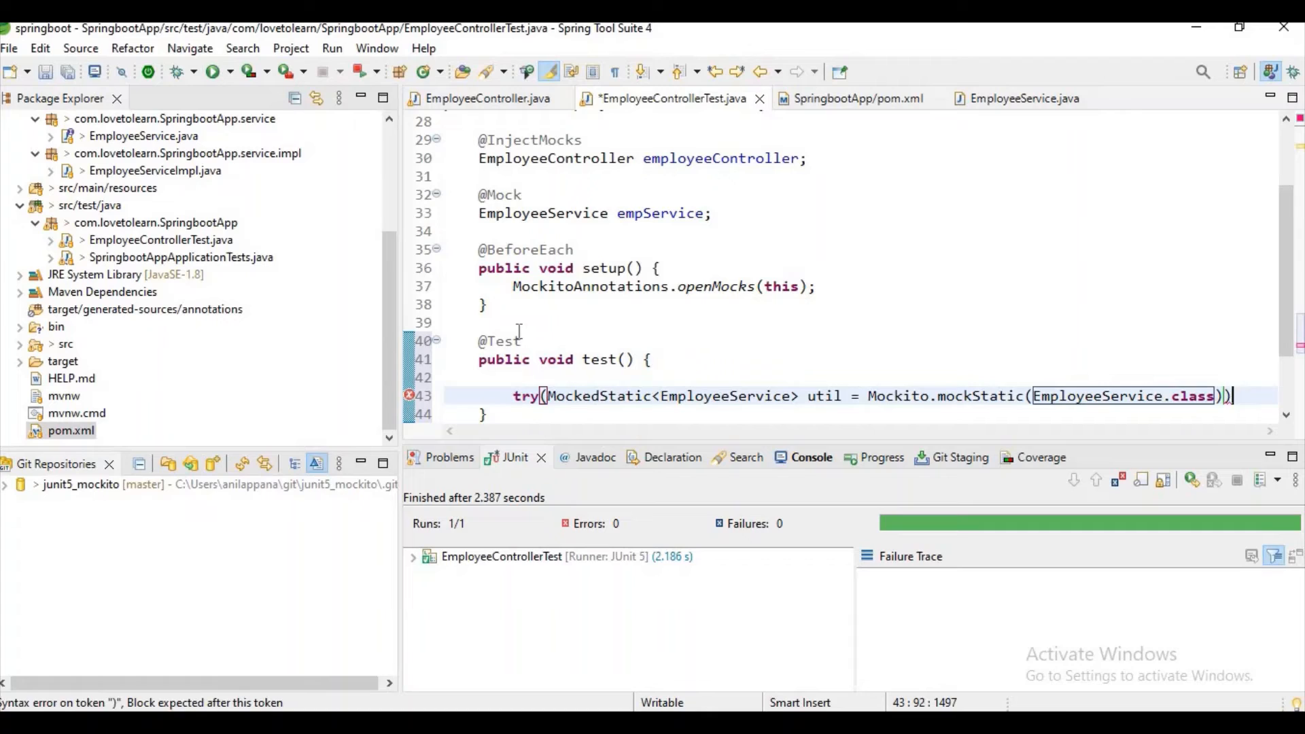
type("{")
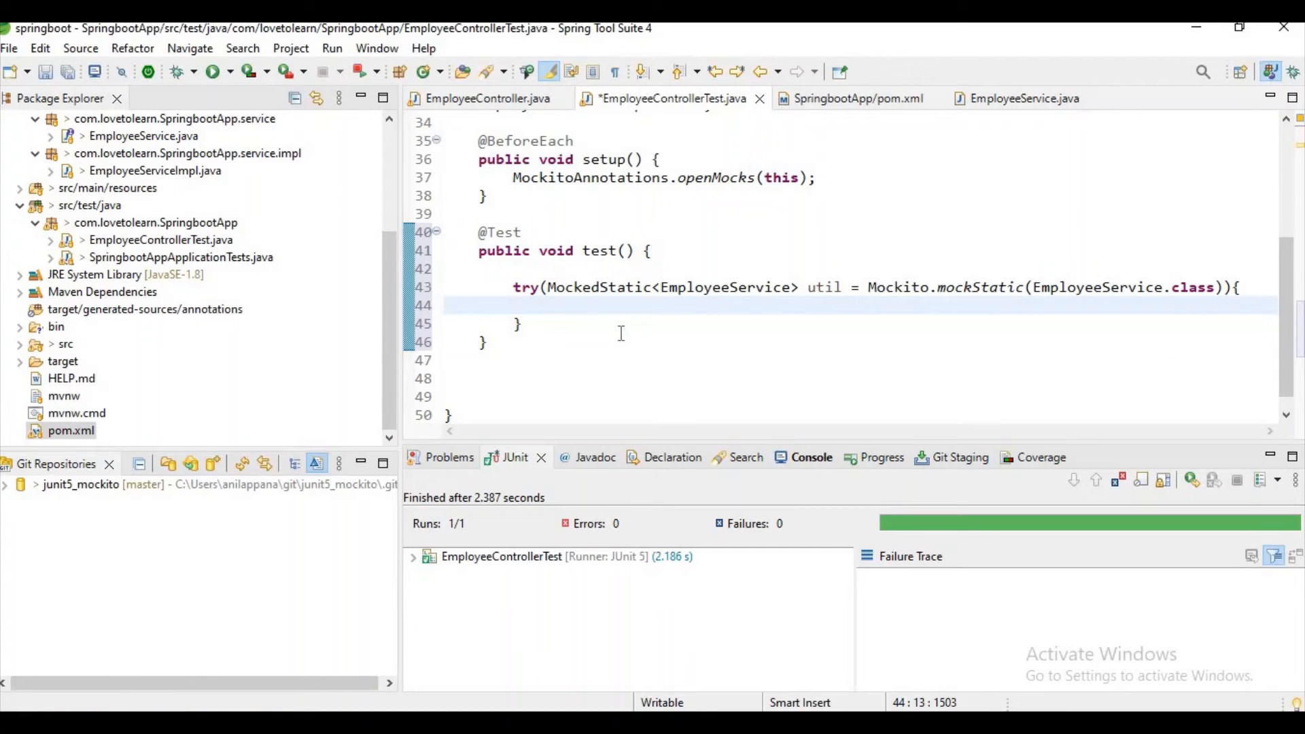
Stub util.when(() -> EmployeeService.checkIt(any())).thenReturn(true) inside the block
type("util.")
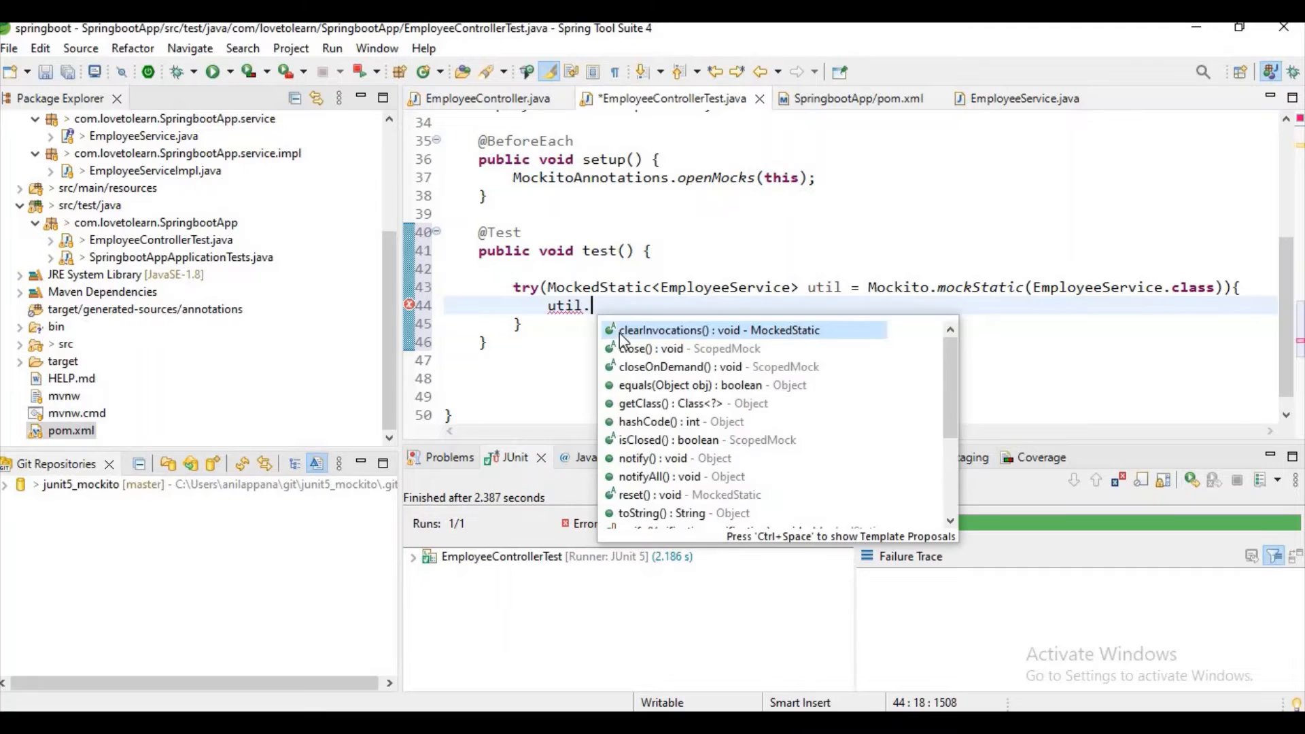
type("when((")
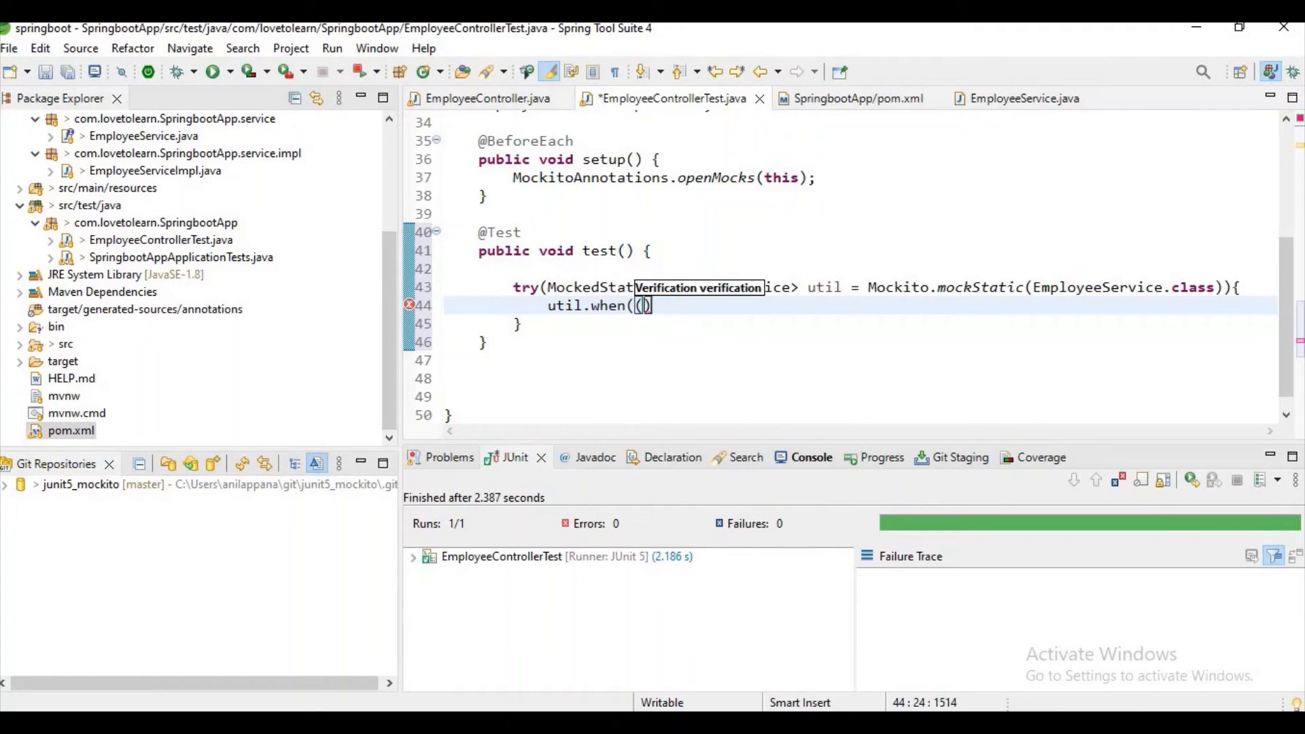
type("(")
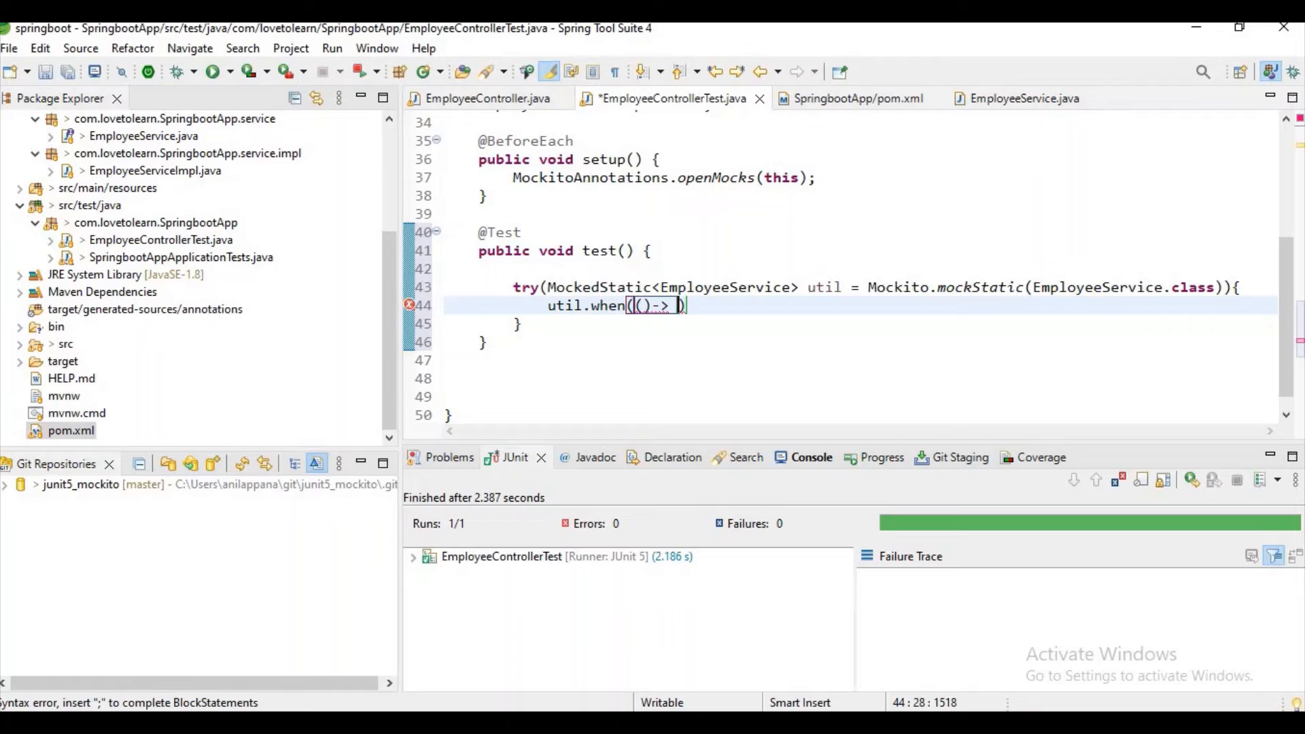
type("EmployeeService.checkIt(a")
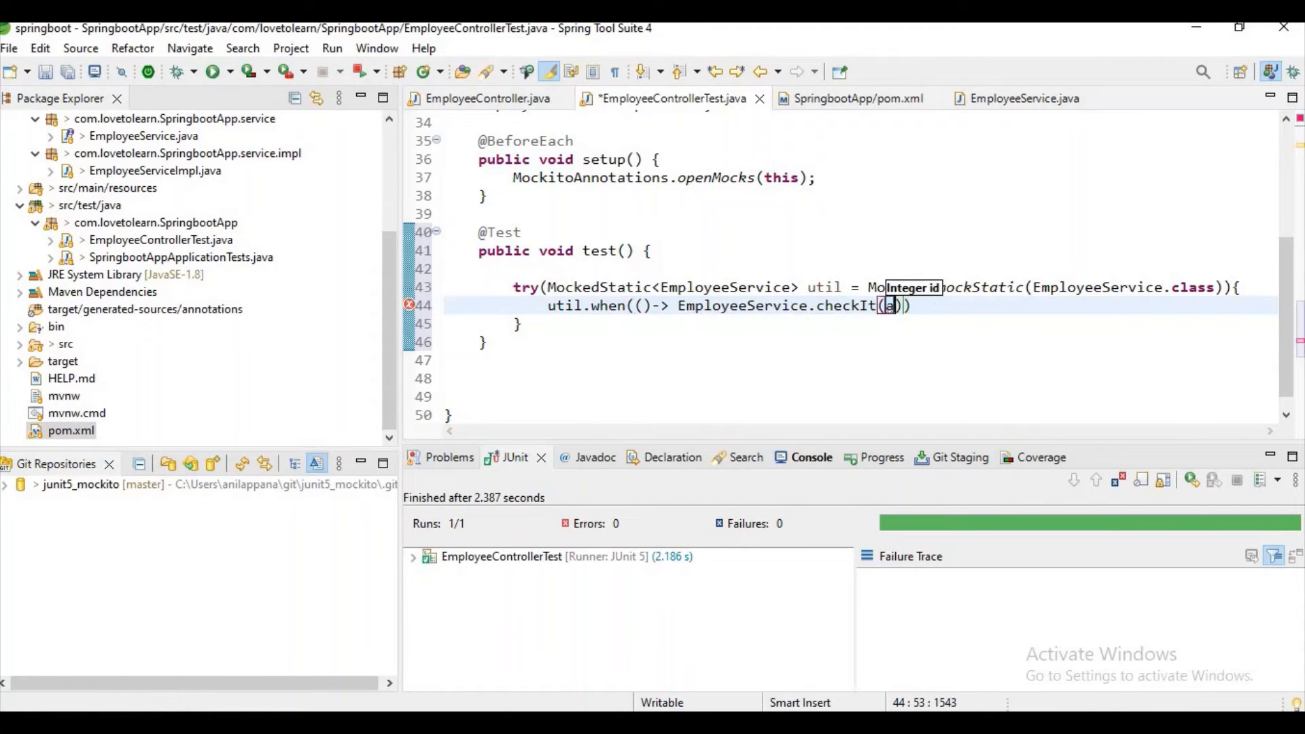
type("ny()")
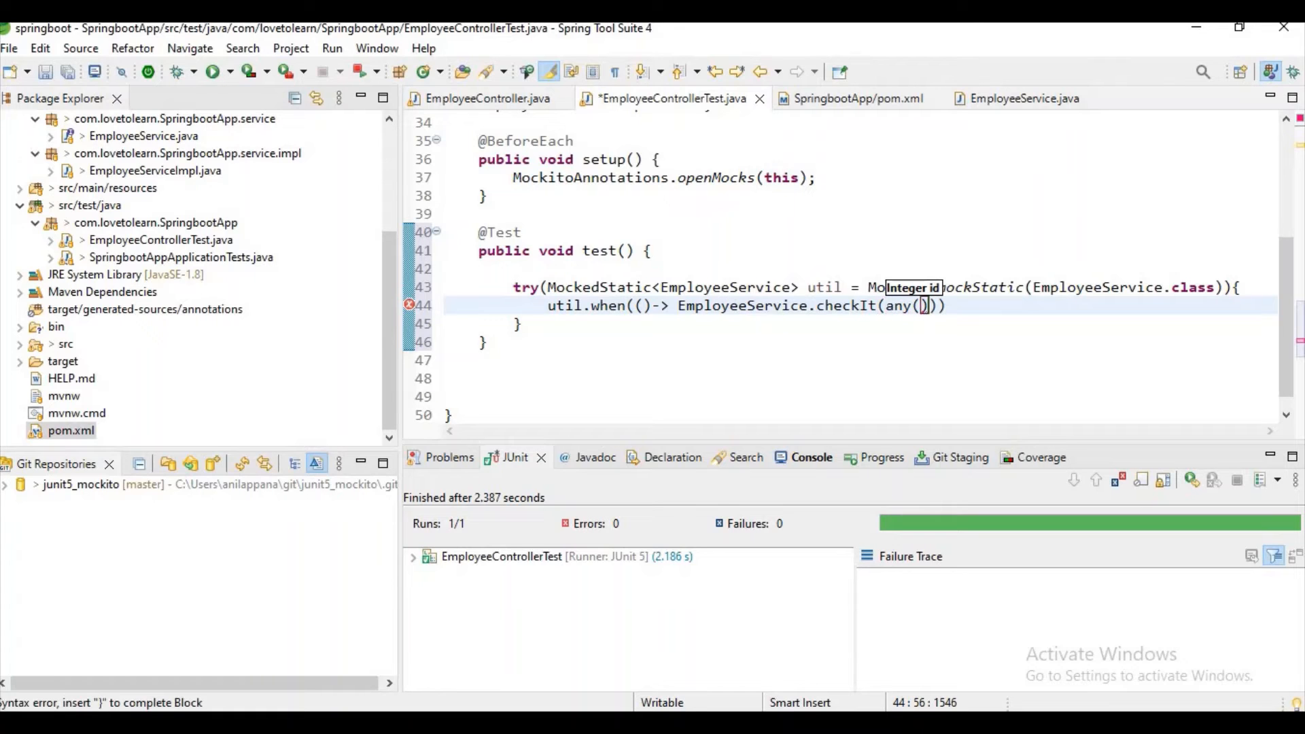
type(".t")
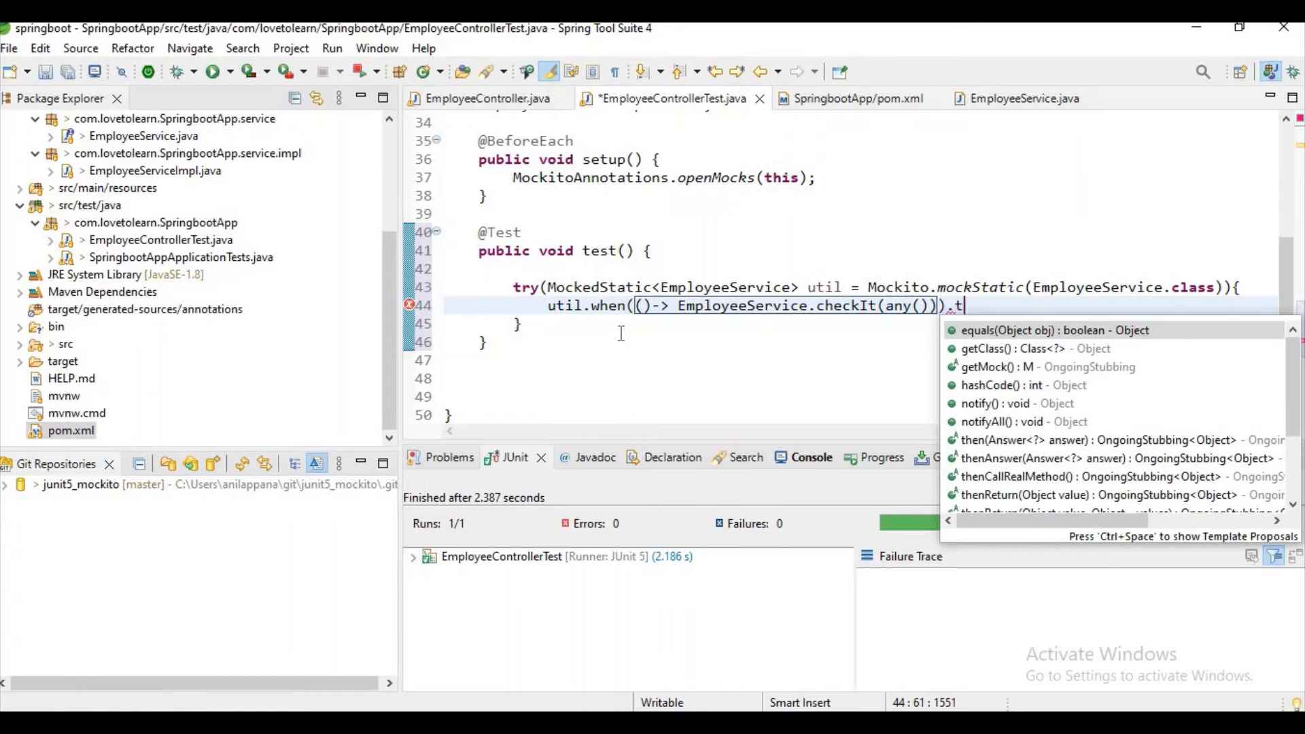
type("henReturn(true);")
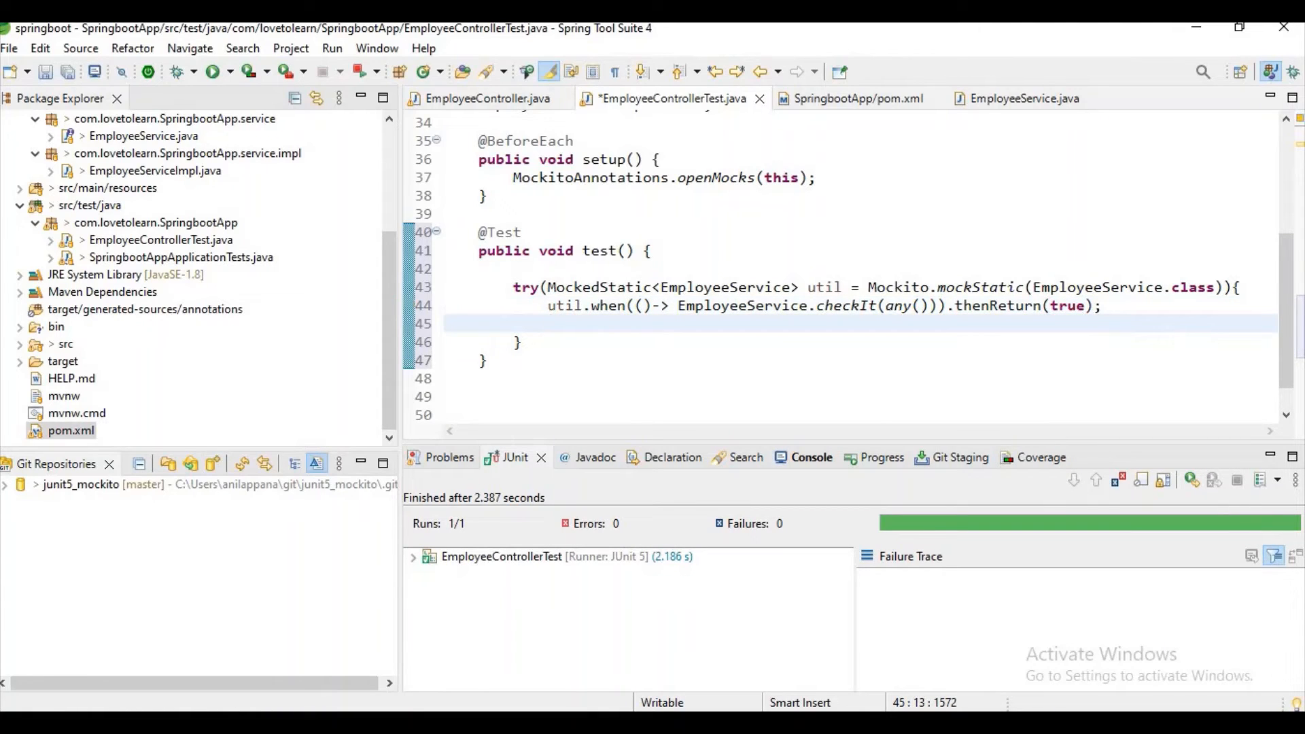
Add assertEquals("UP", employeeController.healthcheck(3)) inside the static mock block and save
type("asse")
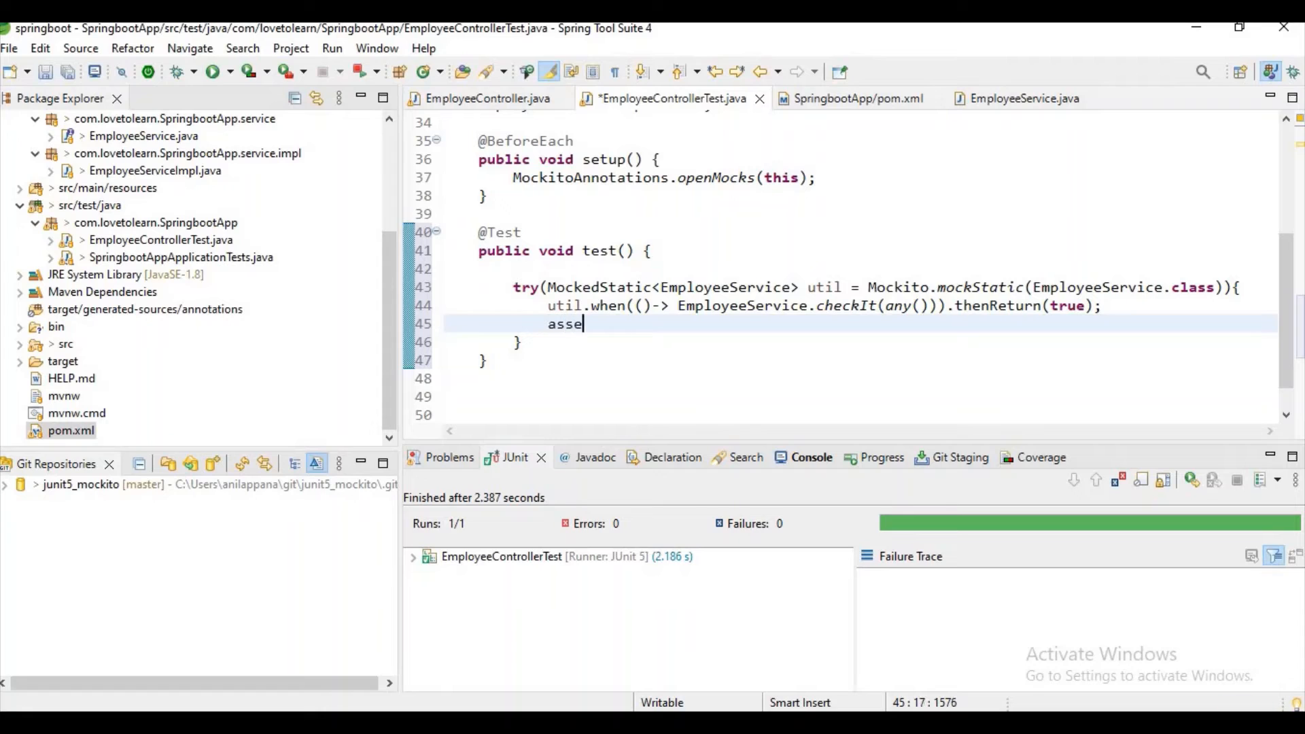
type("rt")
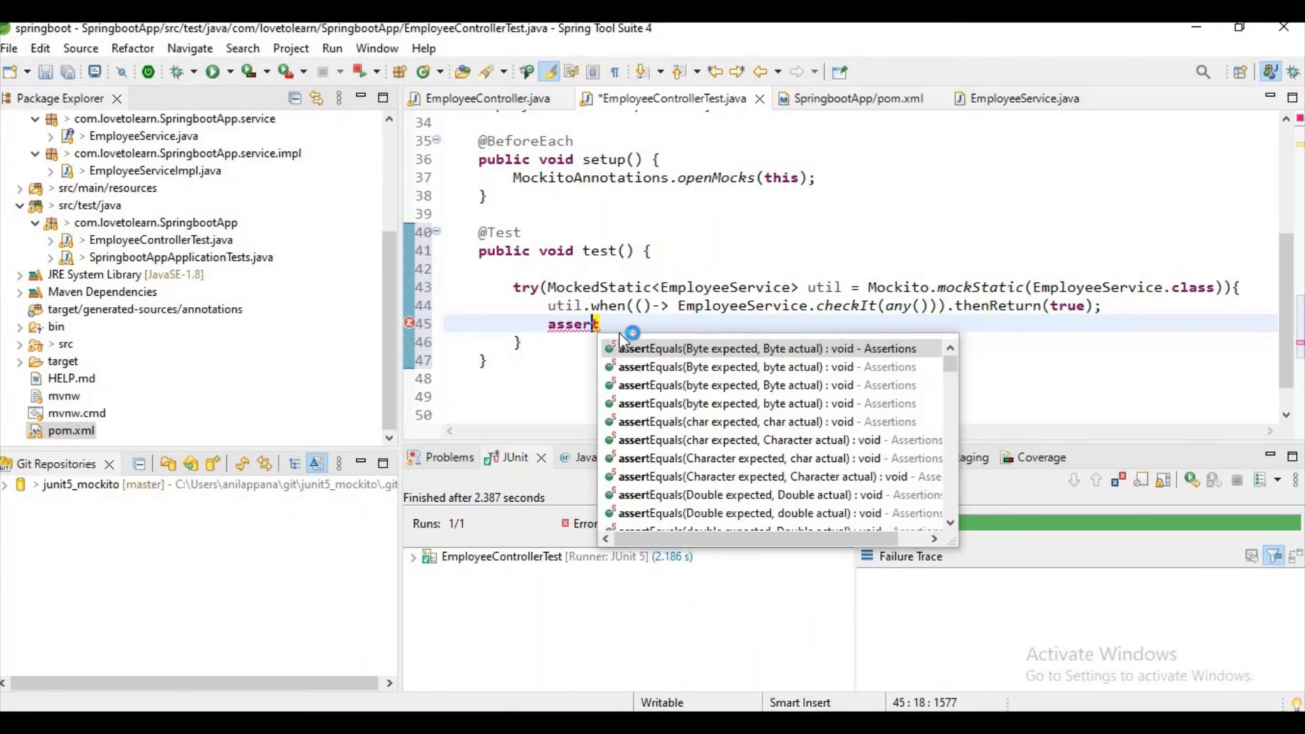
left_click(763, 348)
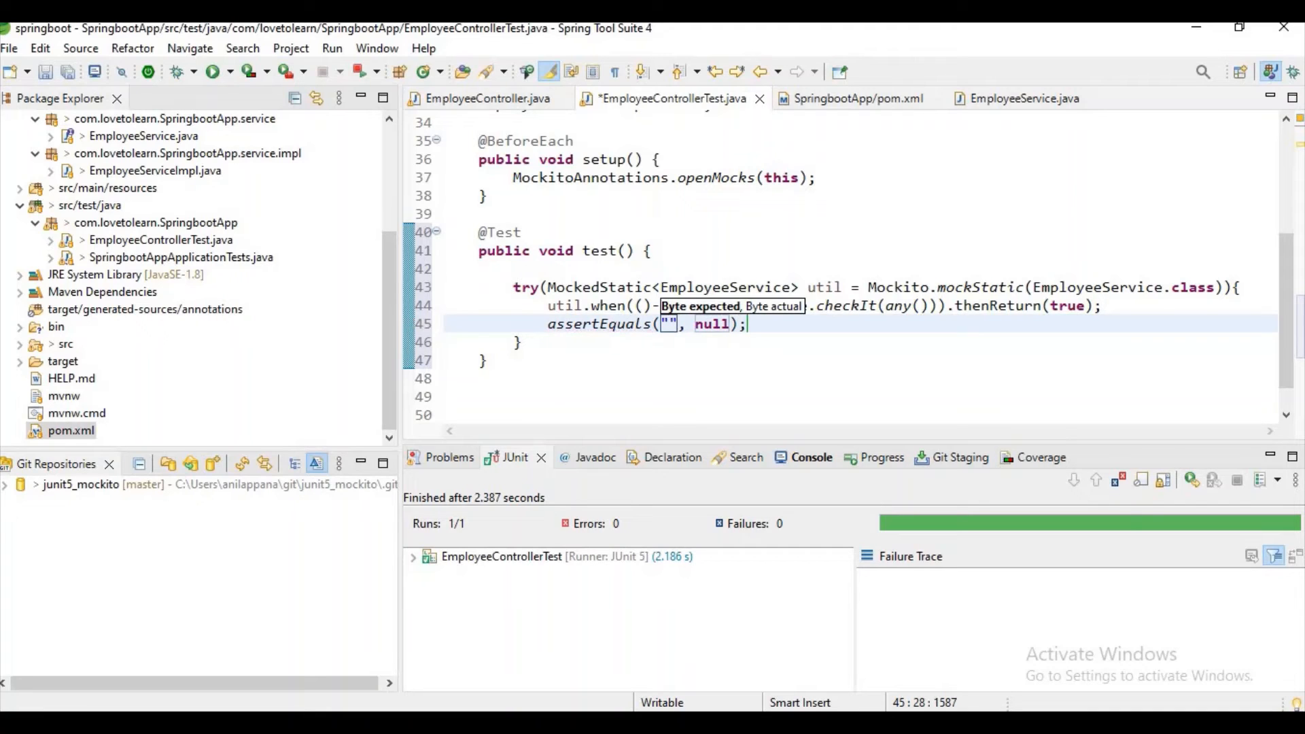
type("UP")
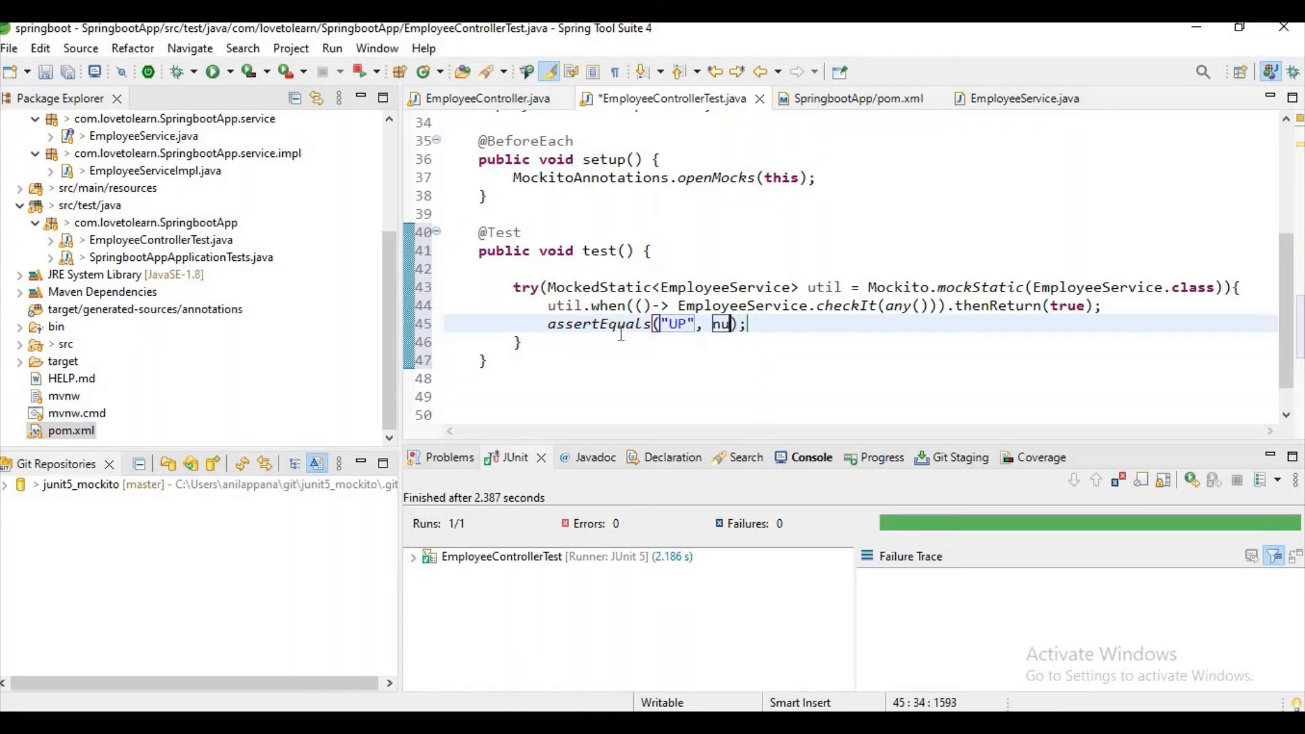
type("em")
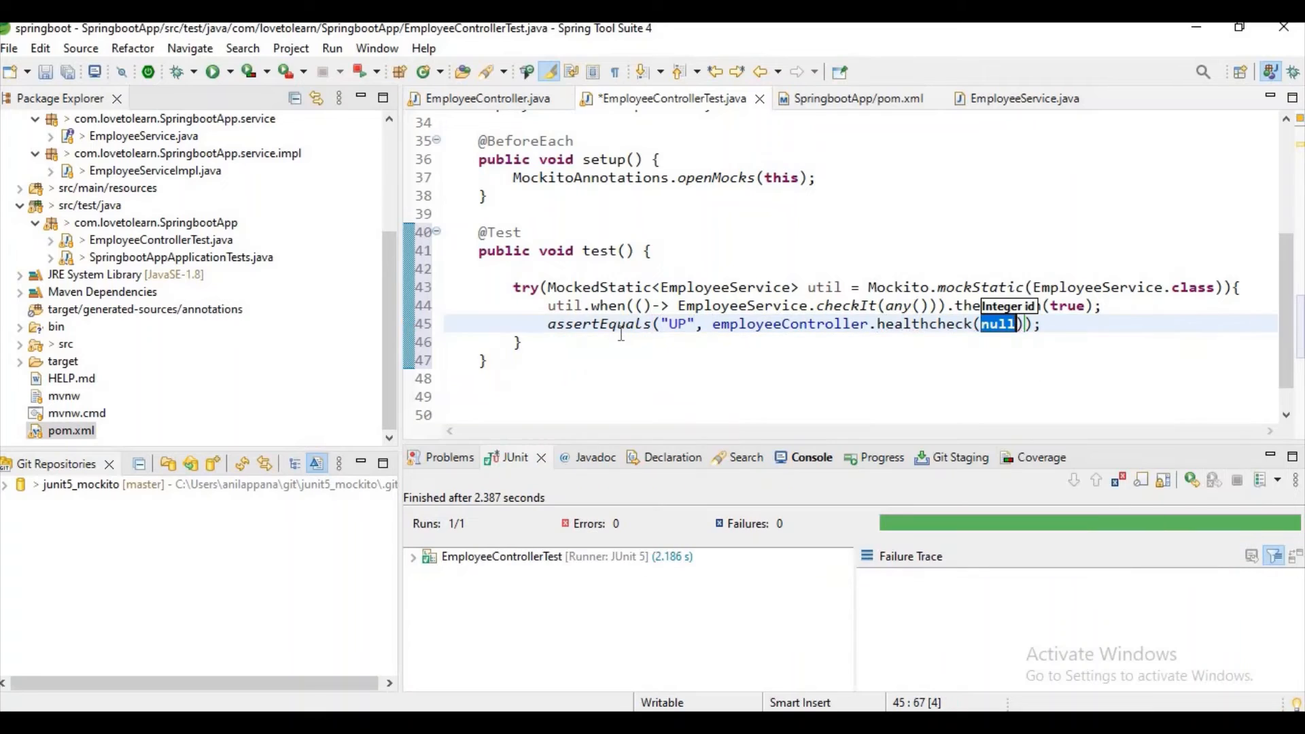
type("3")
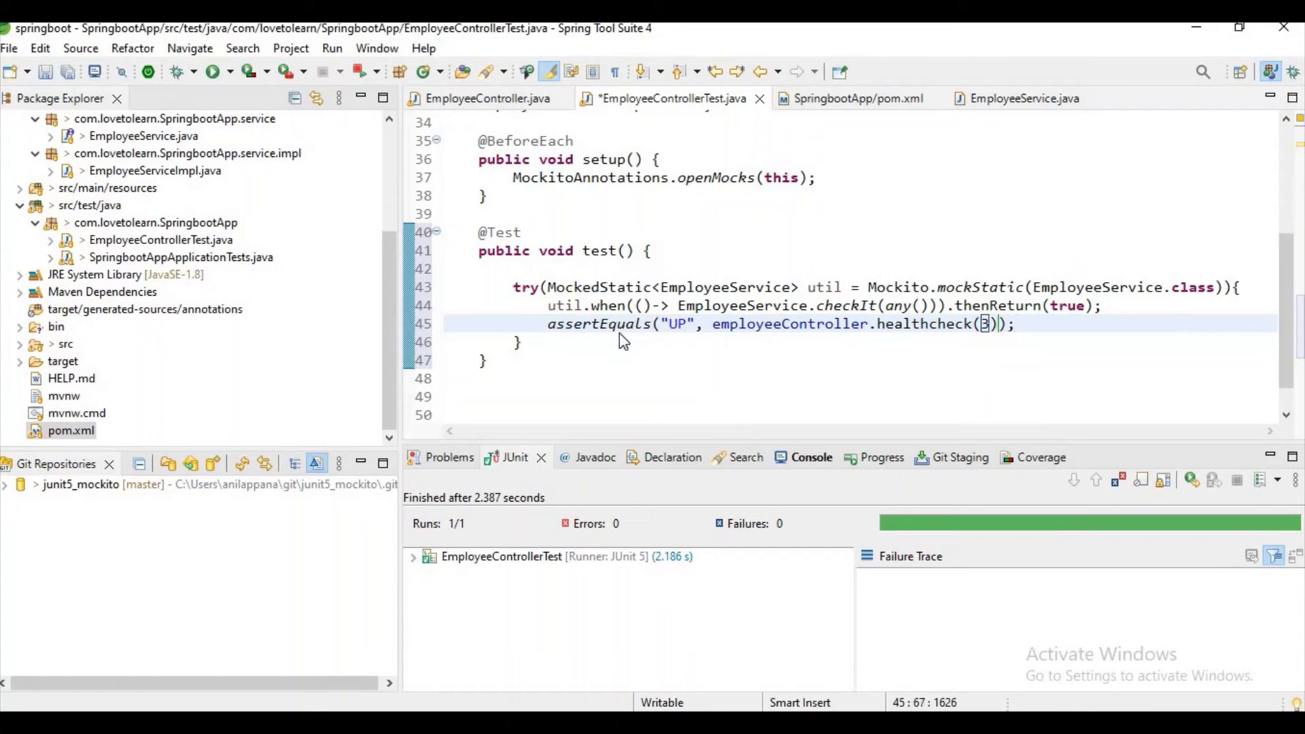
left_click(482, 98)
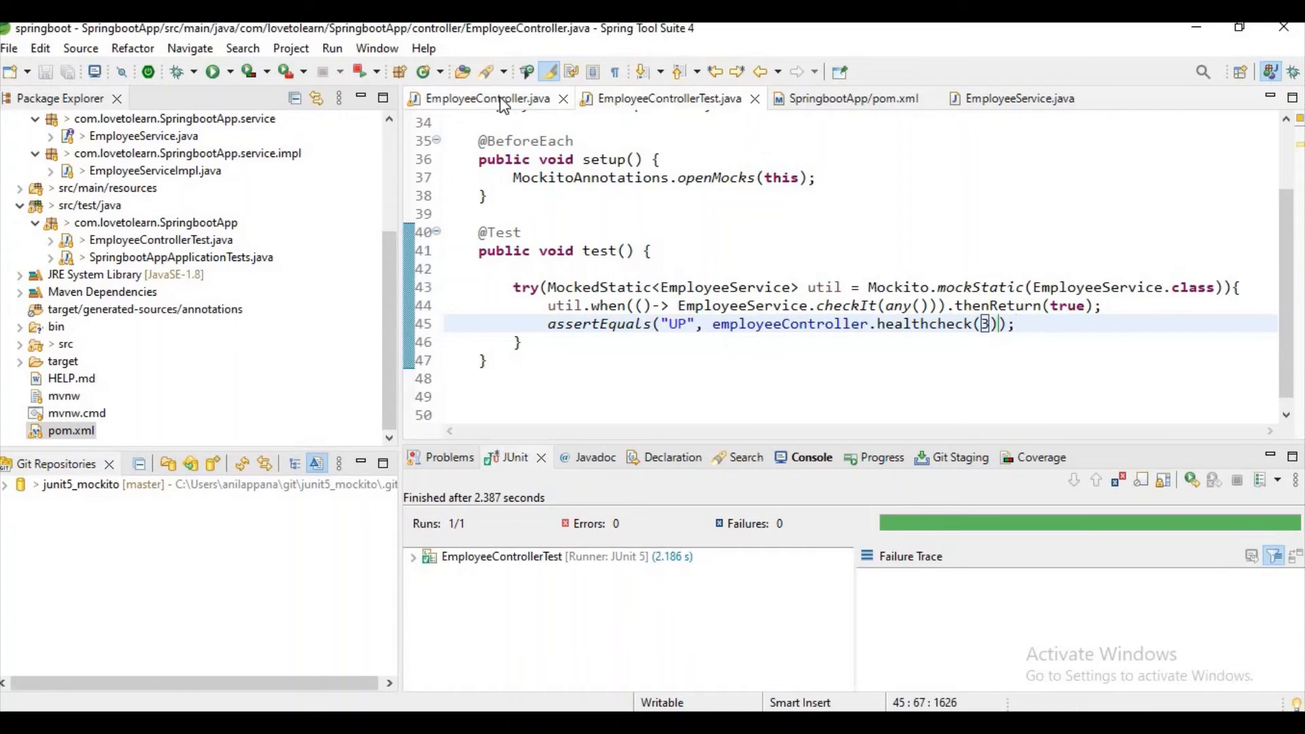
left_click(483, 98)
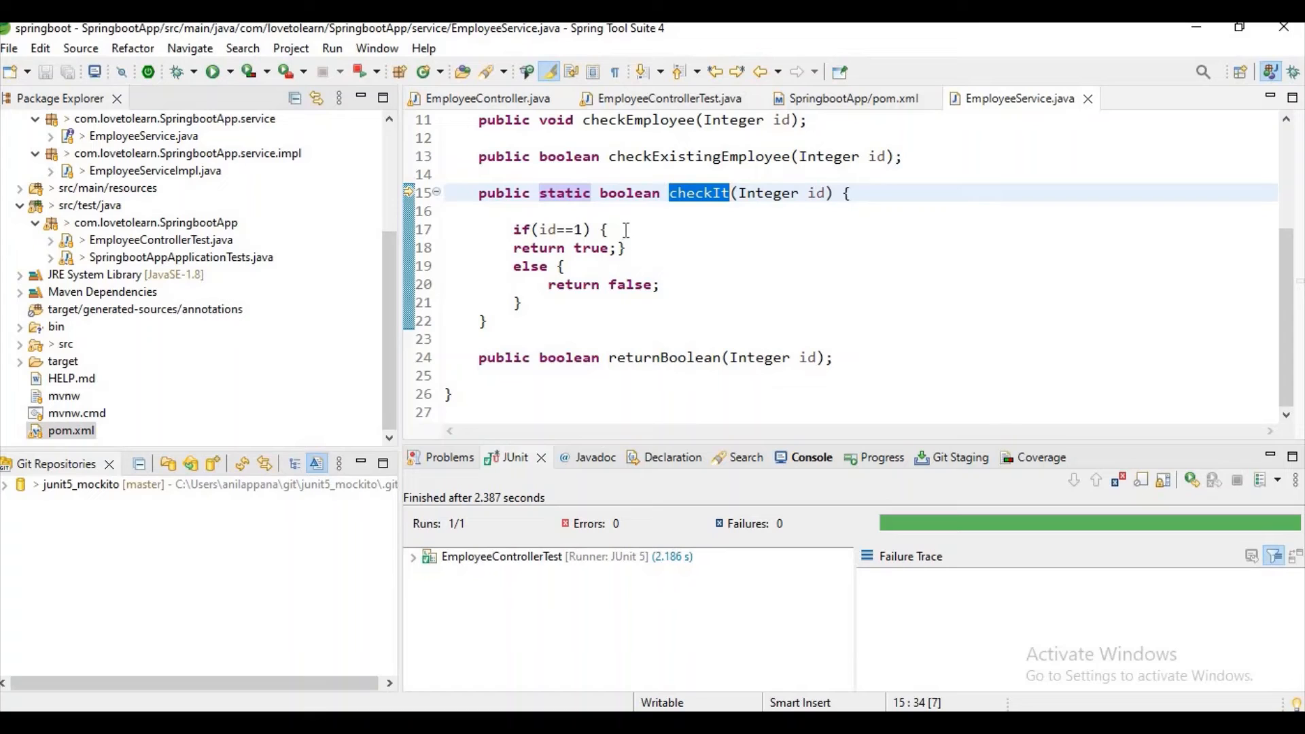
mouse_move(608, 232)
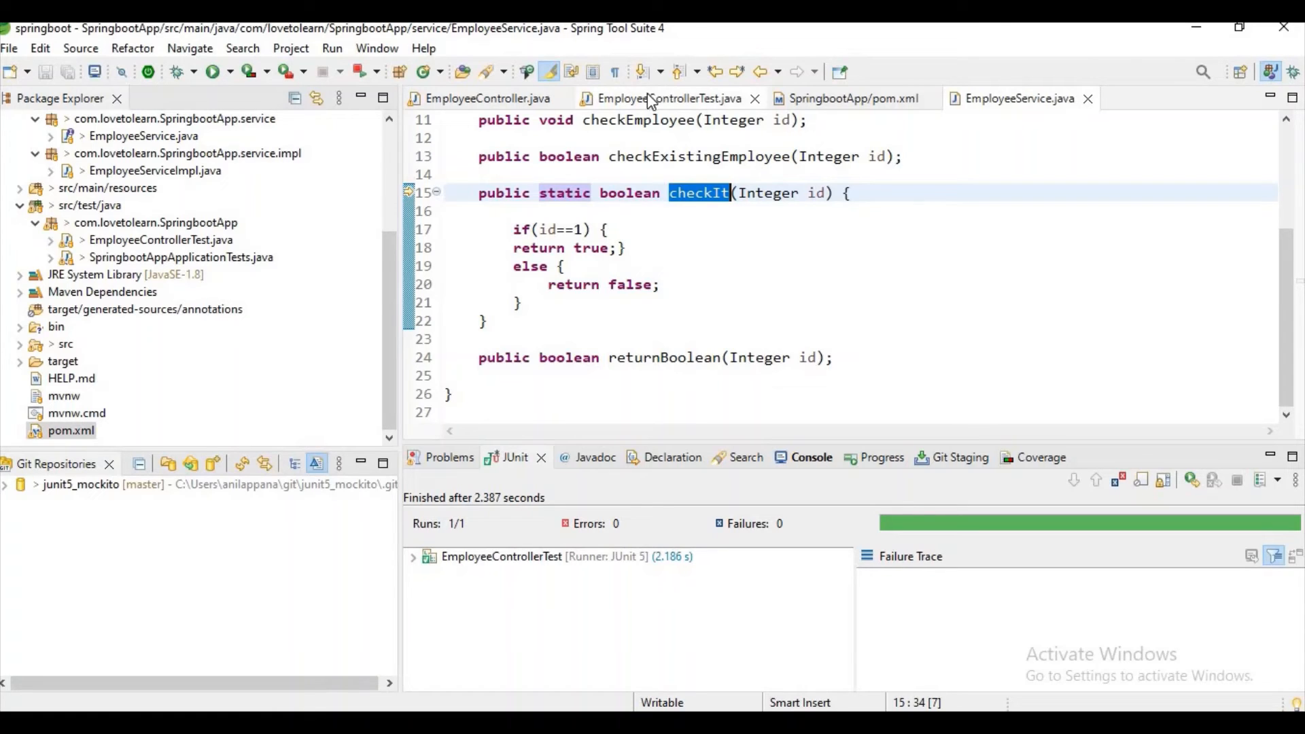
left_click(667, 98)
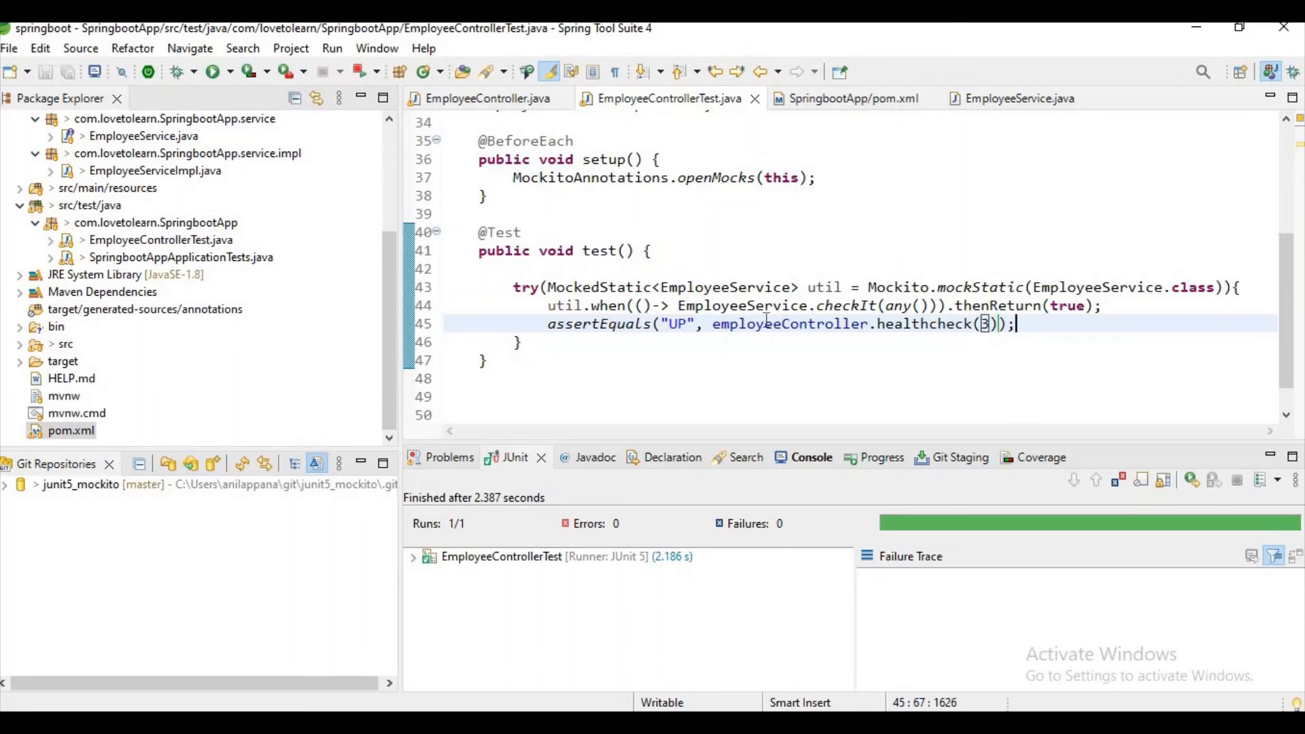
Rerun EmployeeControllerTest as JUnit and expand results showing test() passed with no failures
double_click(677, 324)
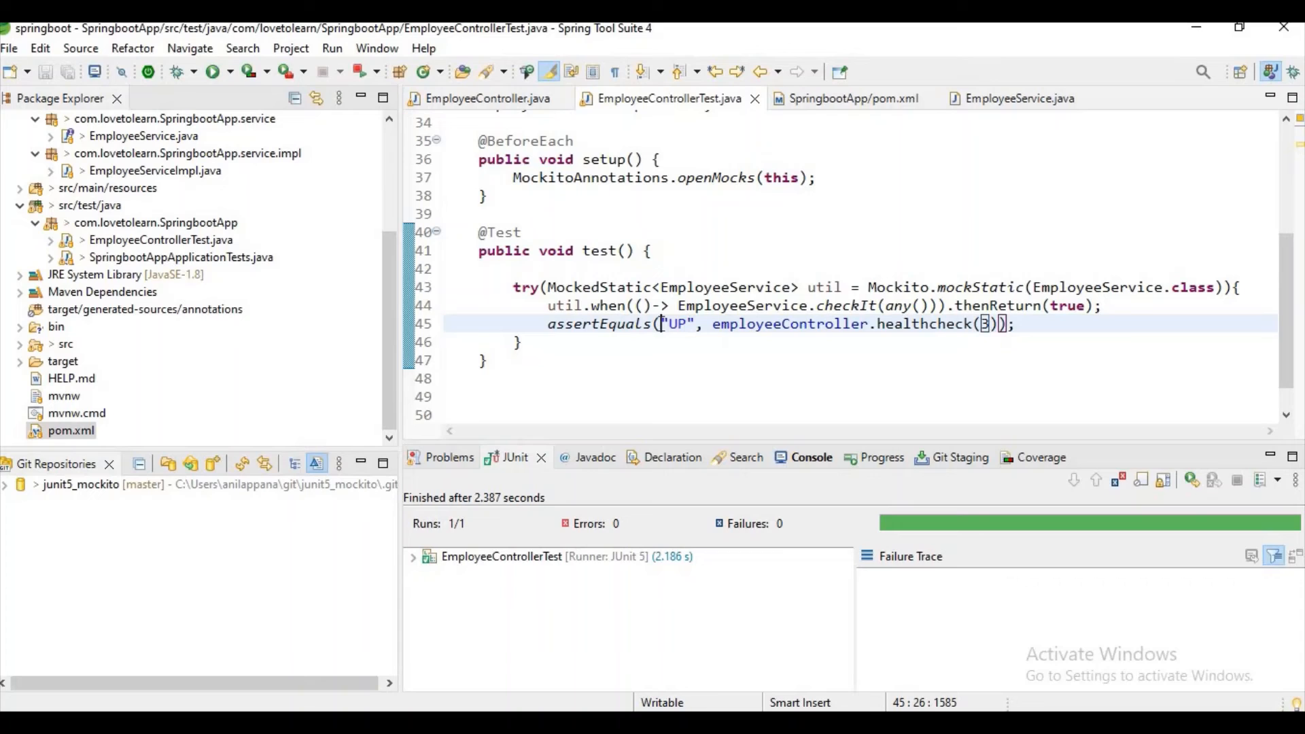
mouse_move(1291, 341)
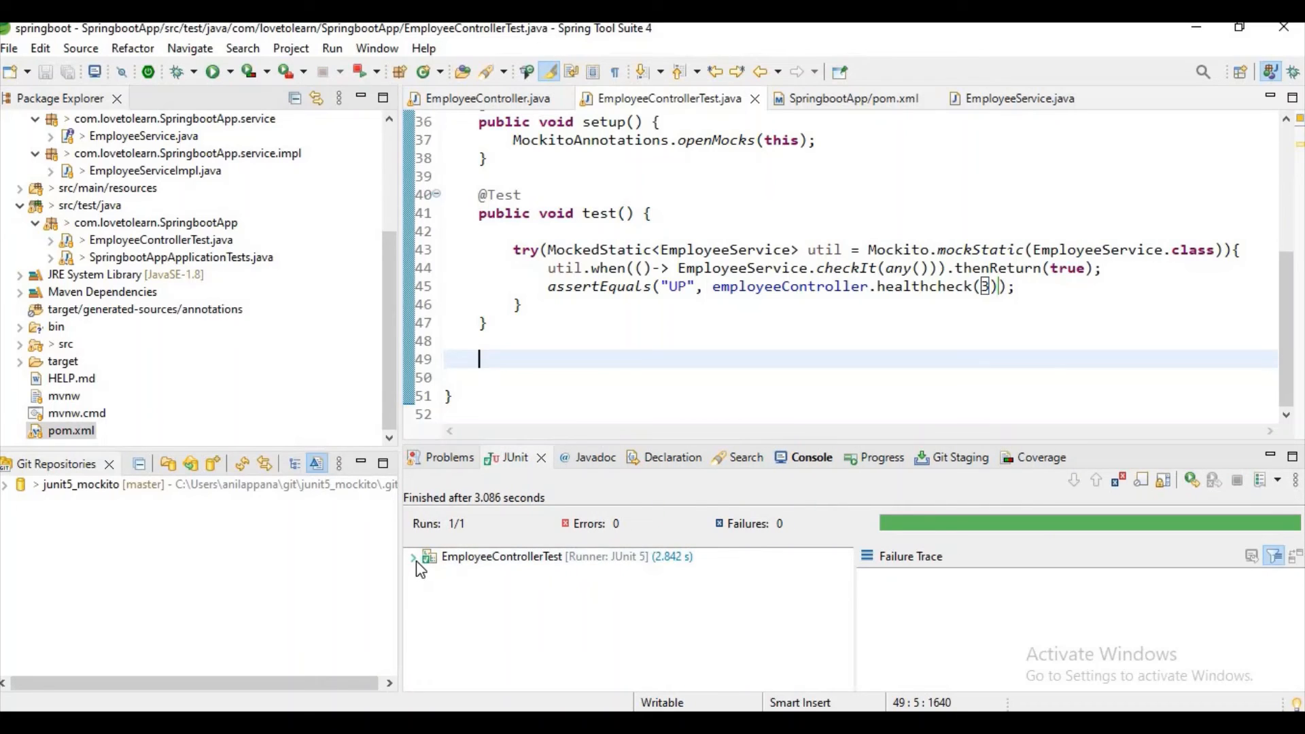
left_click(413, 556)
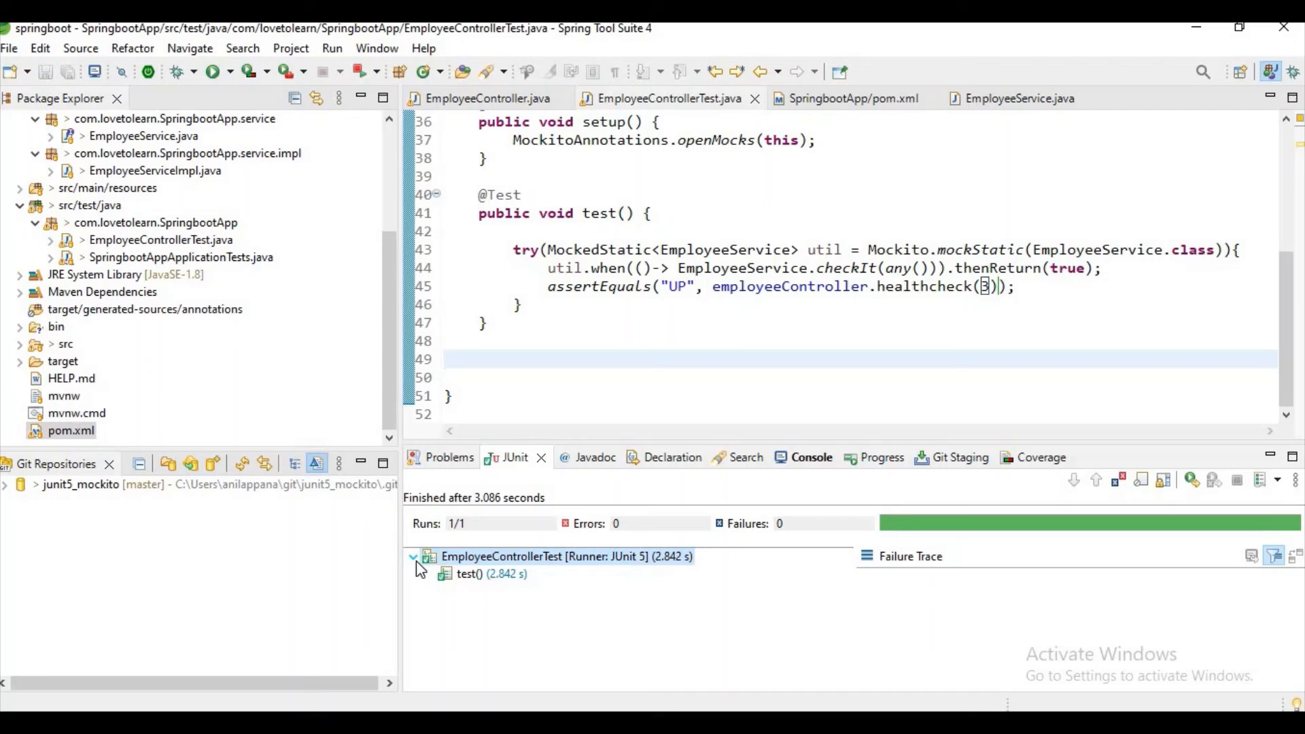
mouse_move(841, 286)
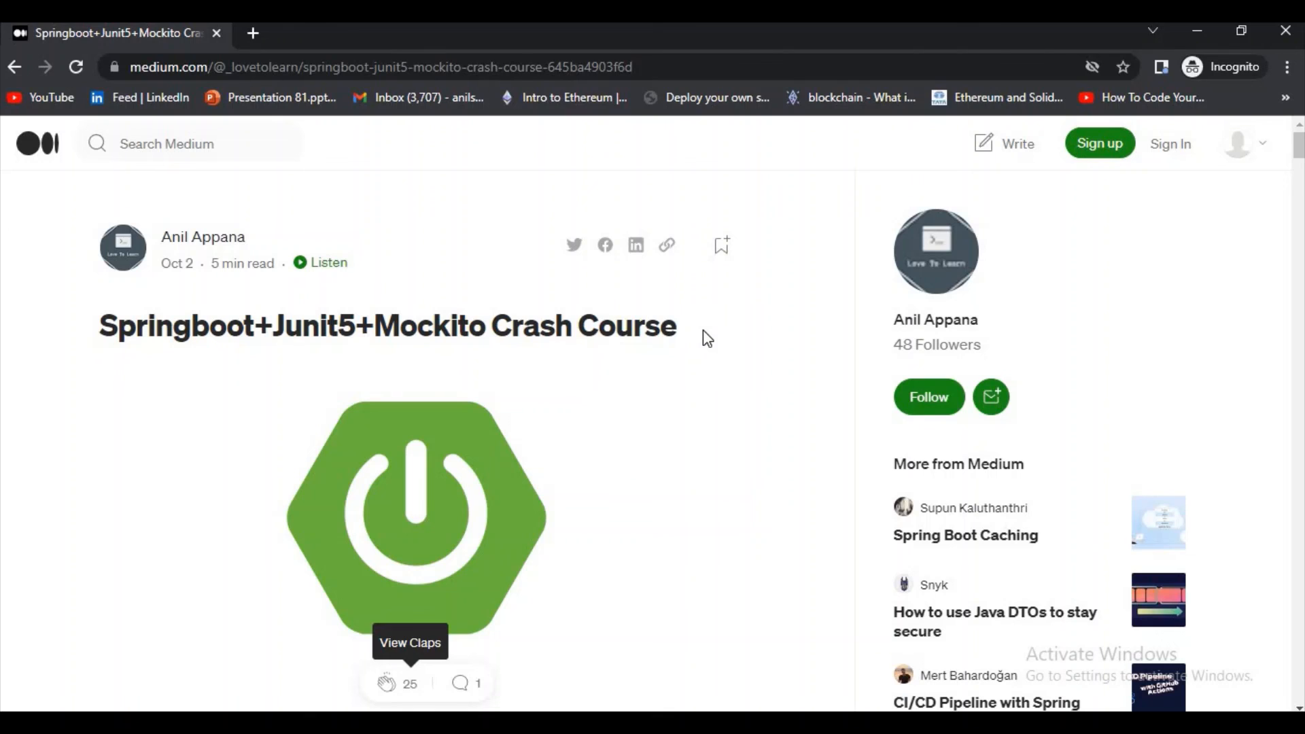
Scroll the Medium crash-course article down to its introduction and What is Mockito section
scroll("down", 3)
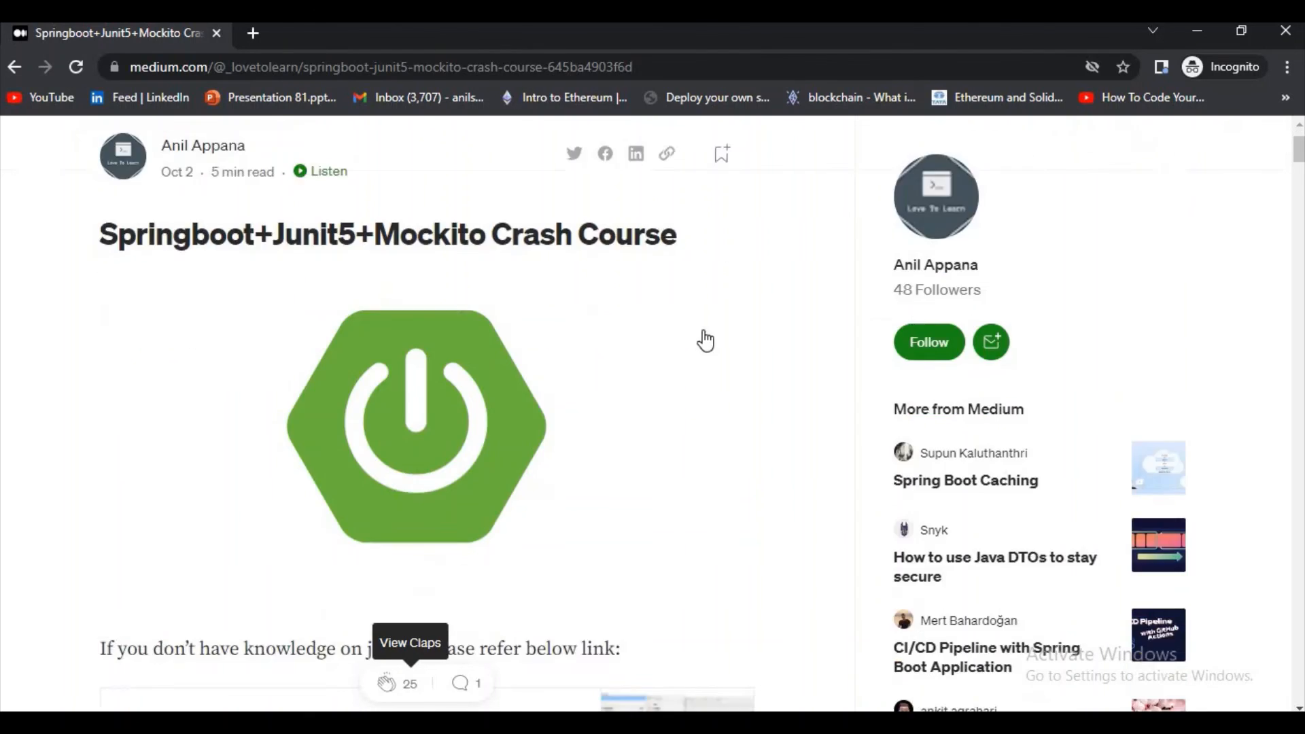
scroll("down", 3)
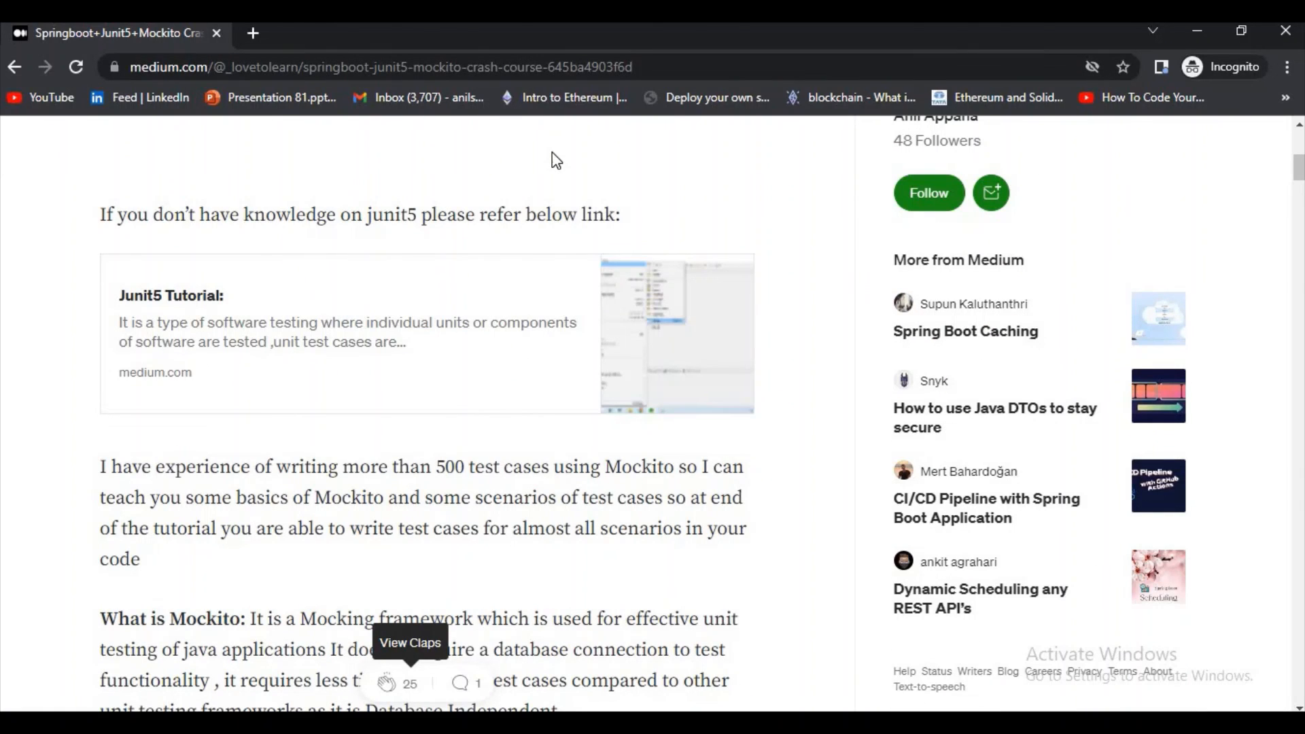